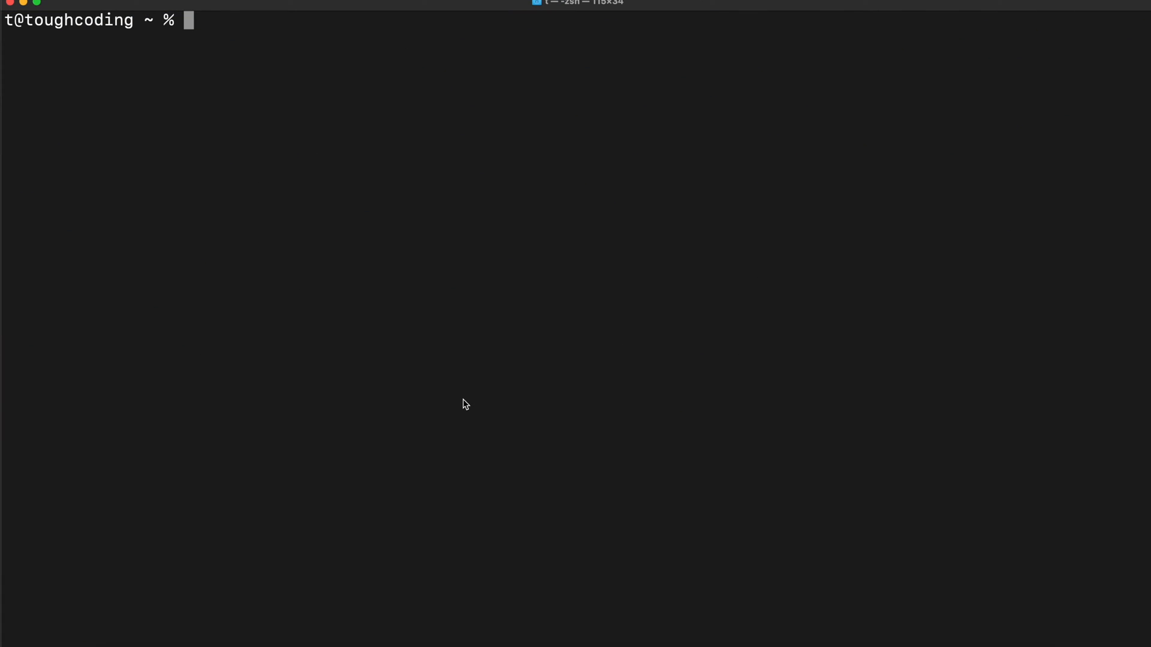
Type a docker run command for a detached elasticsearch:8.10.4 container 'elk' on port 9200 with trial license
text(docker run --rm \)
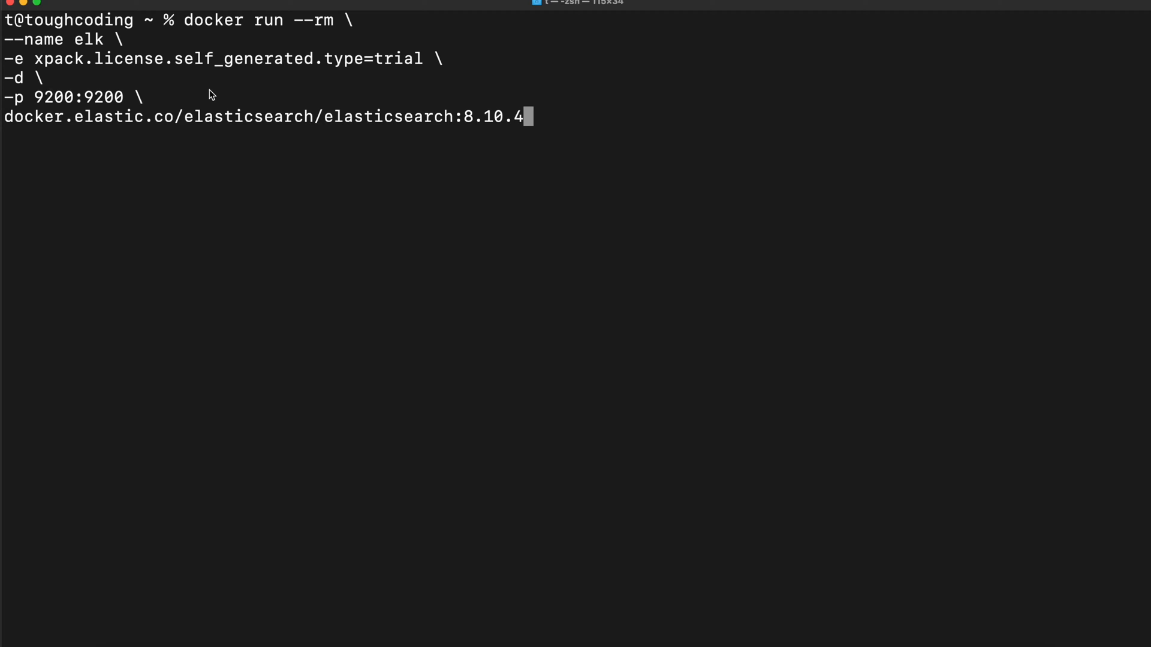
mouse_move(216, 94)
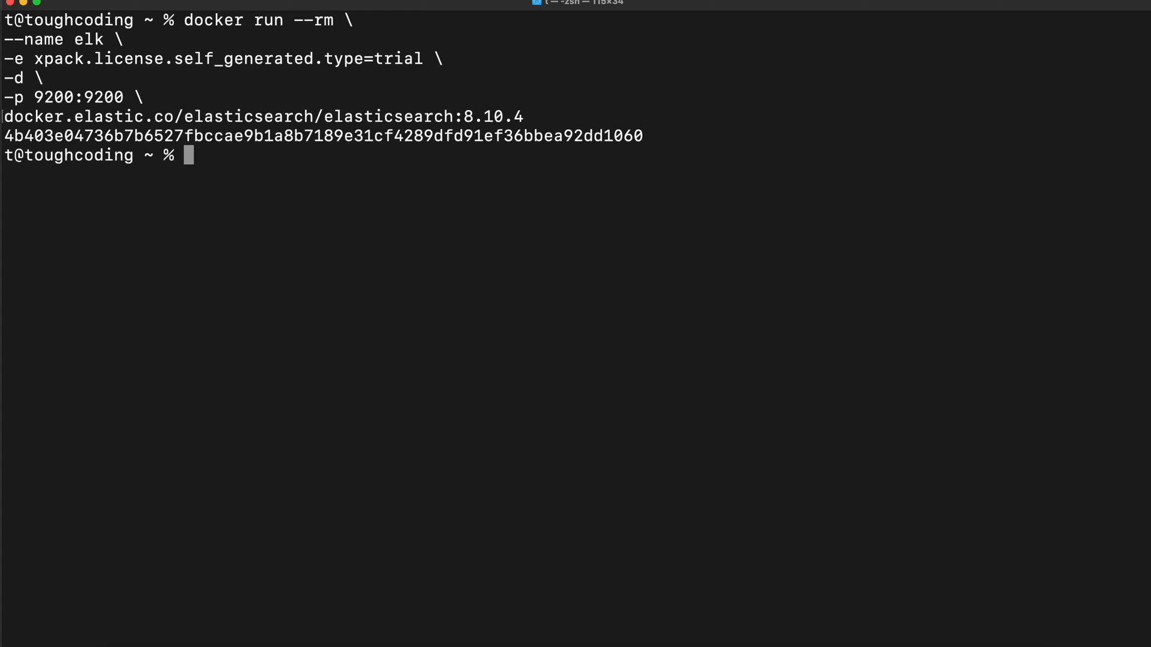
mouse_move(556, 585)
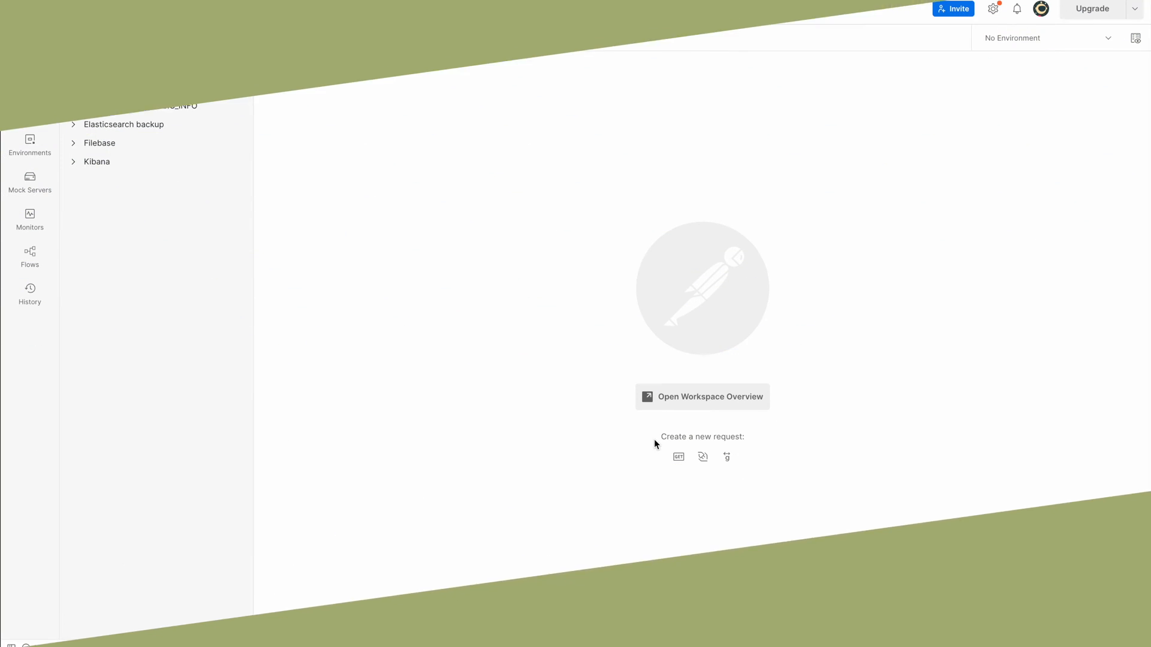
Create a new POST request to the OAuth2 token endpoint using Basic Auth as elastic
click(311, 102)
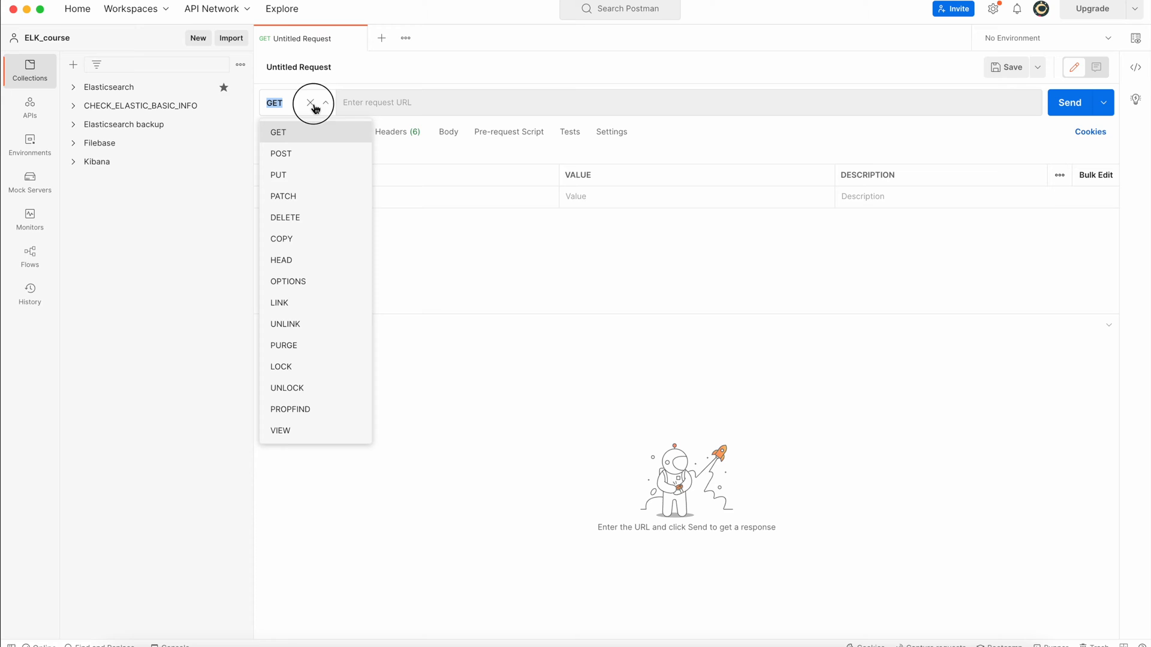
click(281, 153)
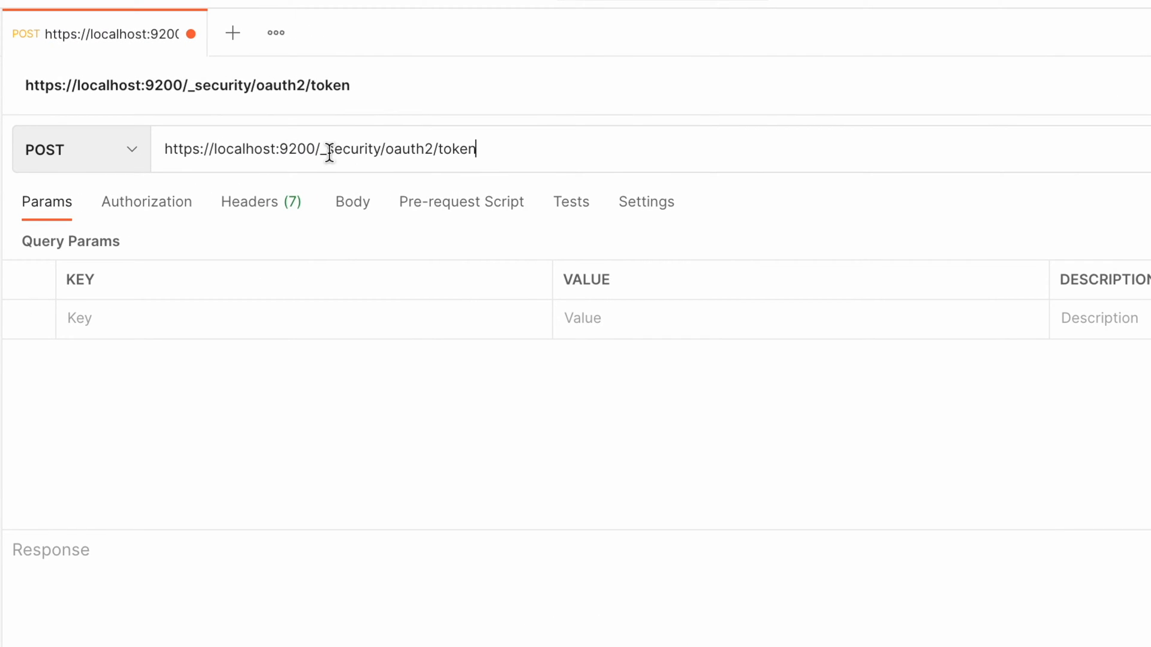
mouse_move(507, 144)
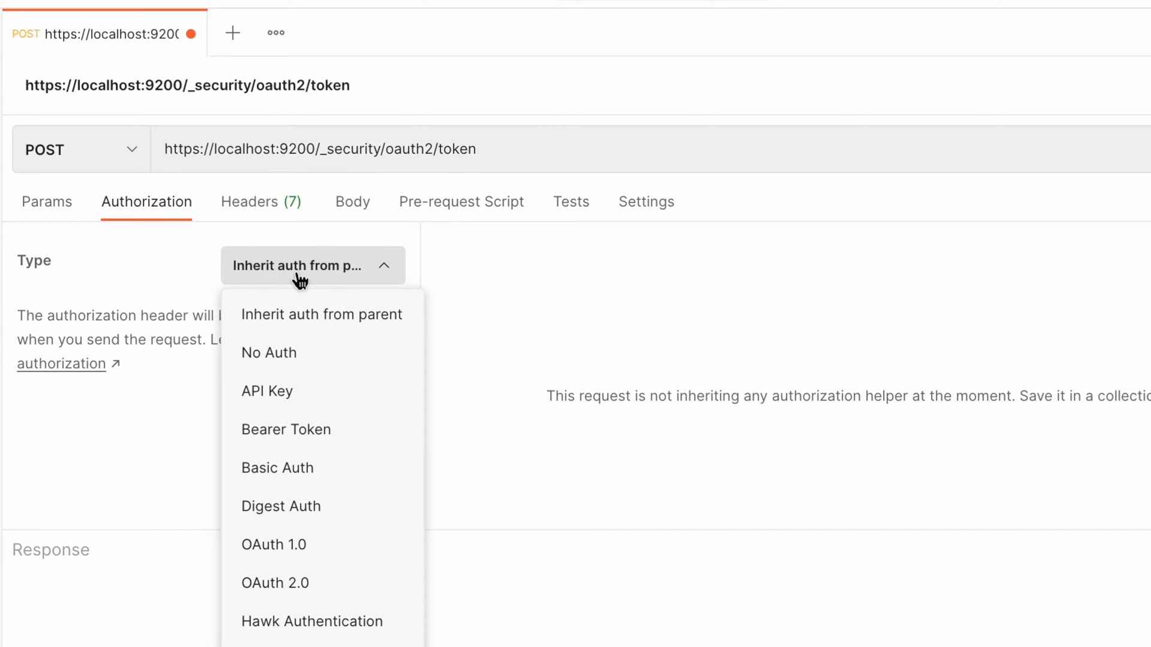
click(278, 468)
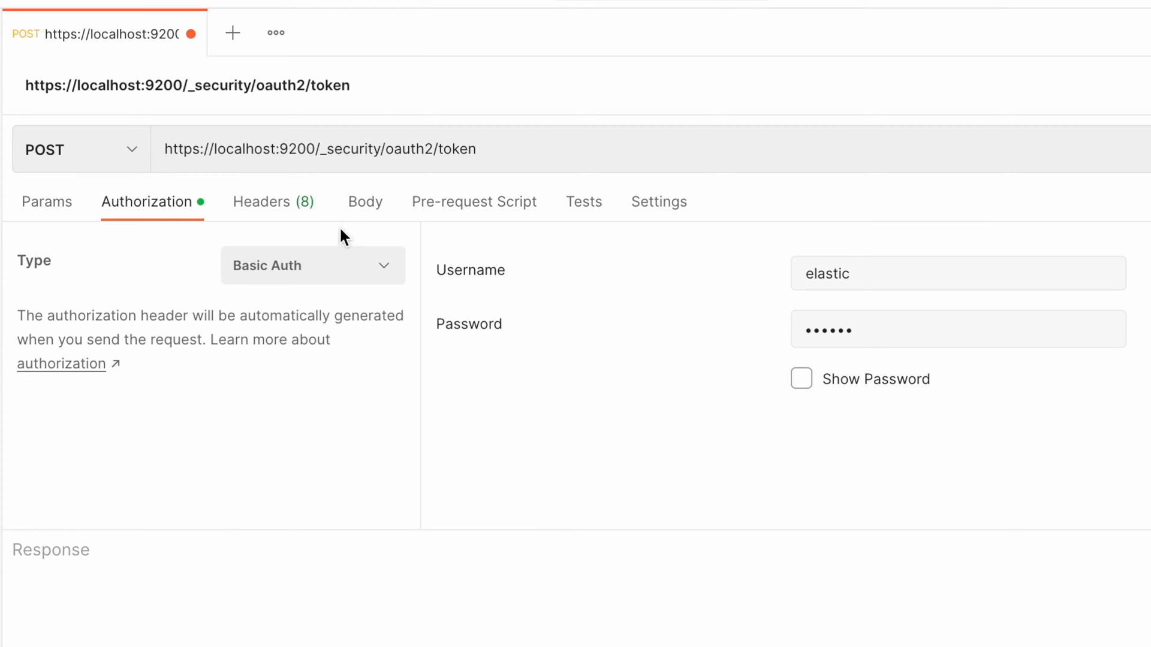
Give the request a raw JSON body with "grant_type": "client_credentials"
click(365, 202)
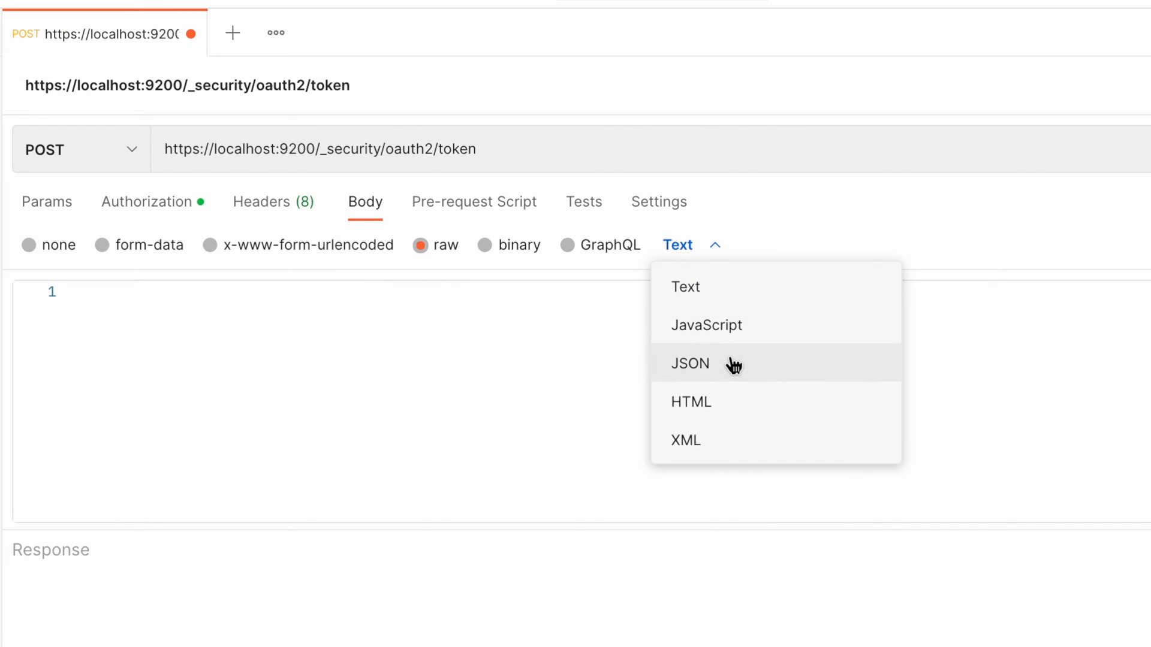
click(690, 363)
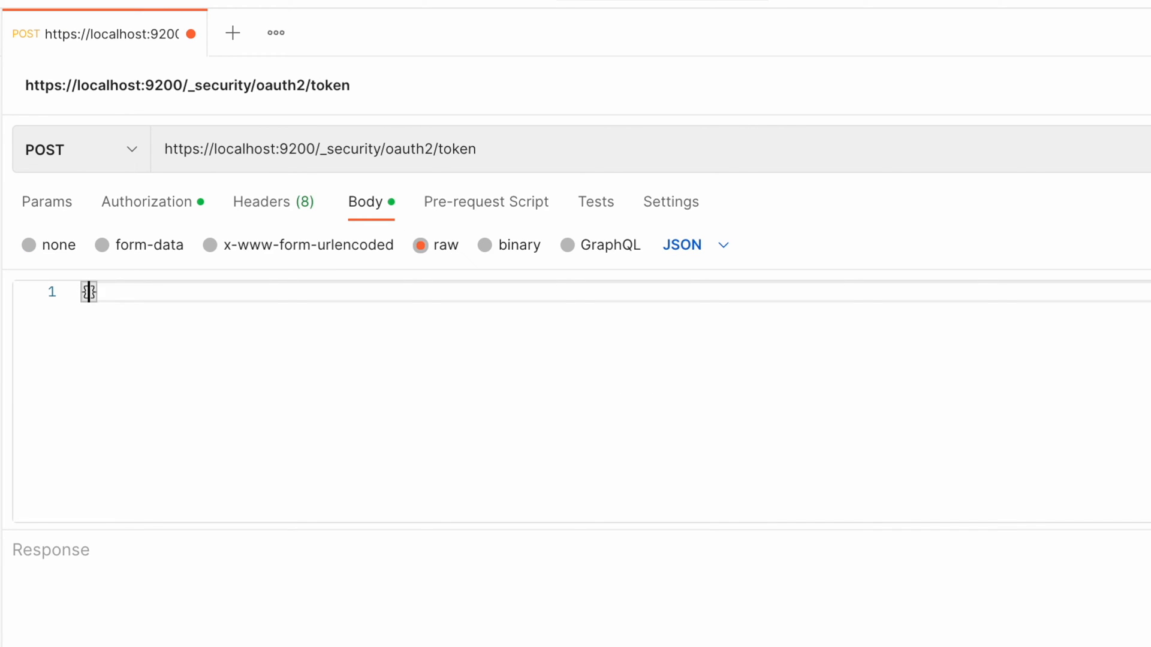
text({)
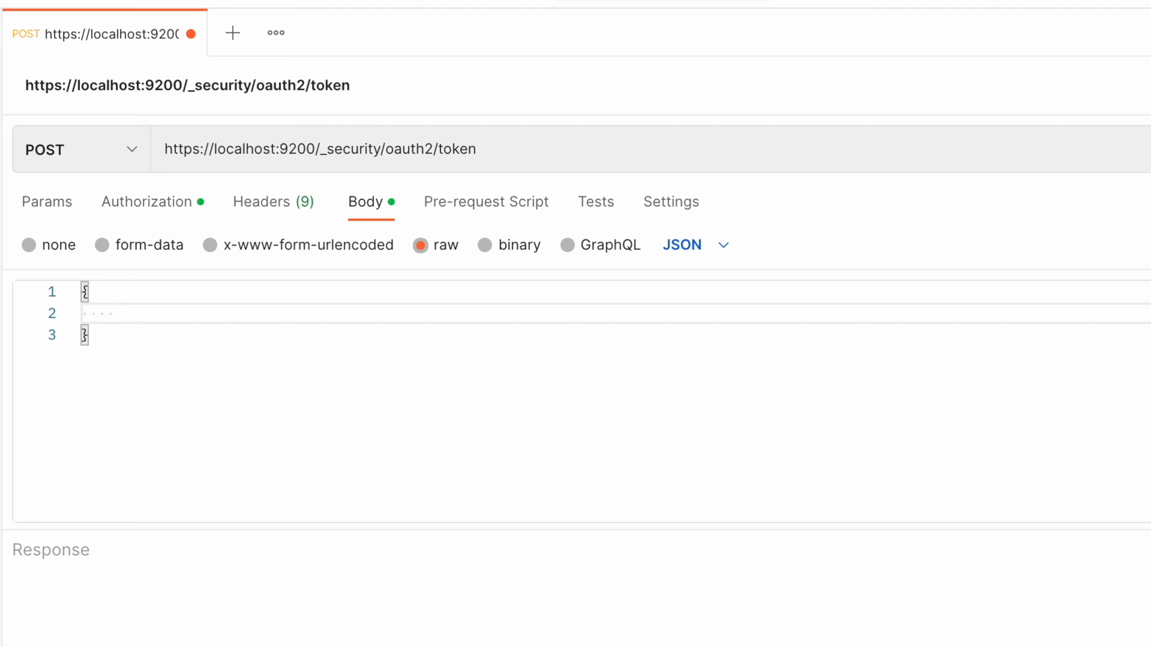
text("gra")
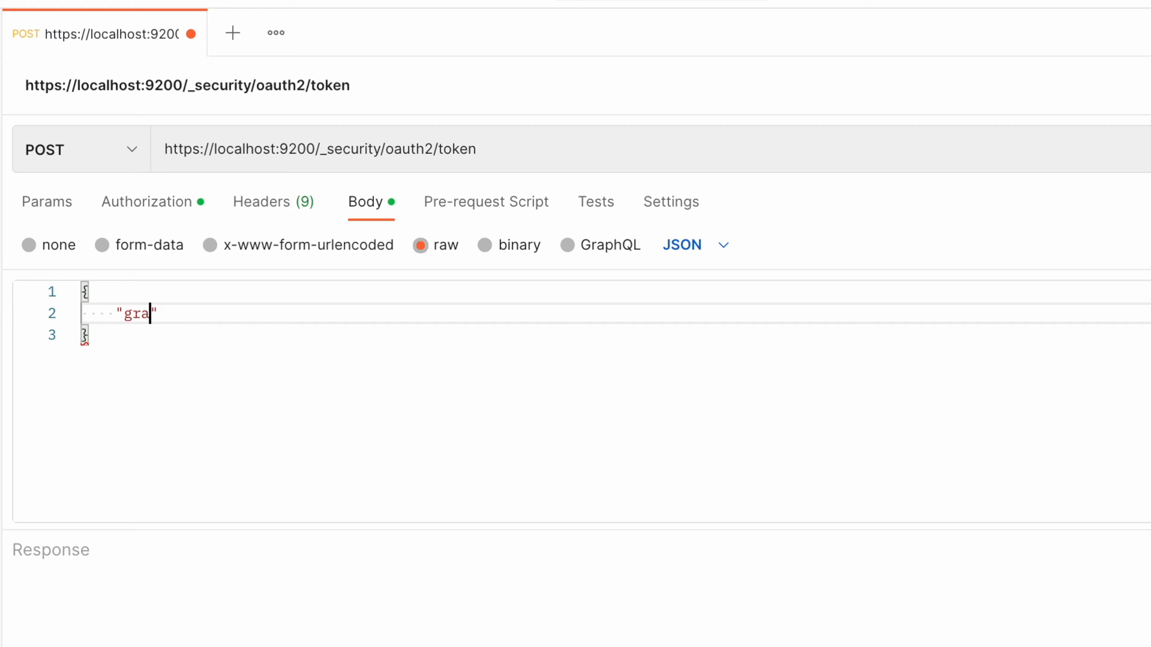
text(nt_ty)
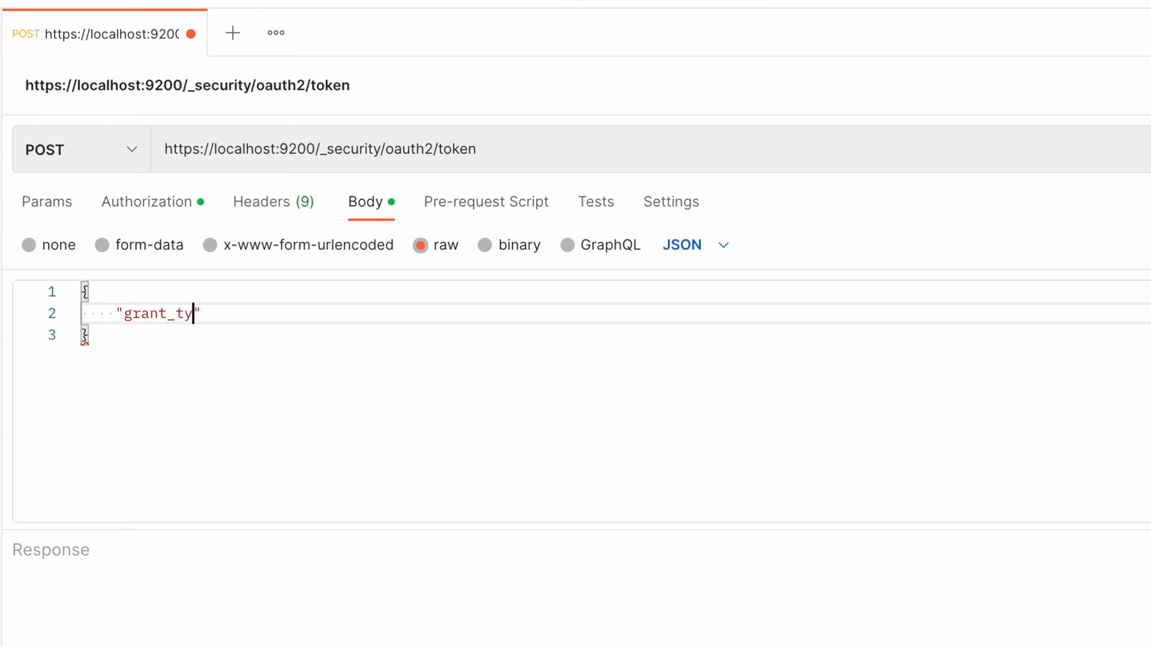
text(pe)
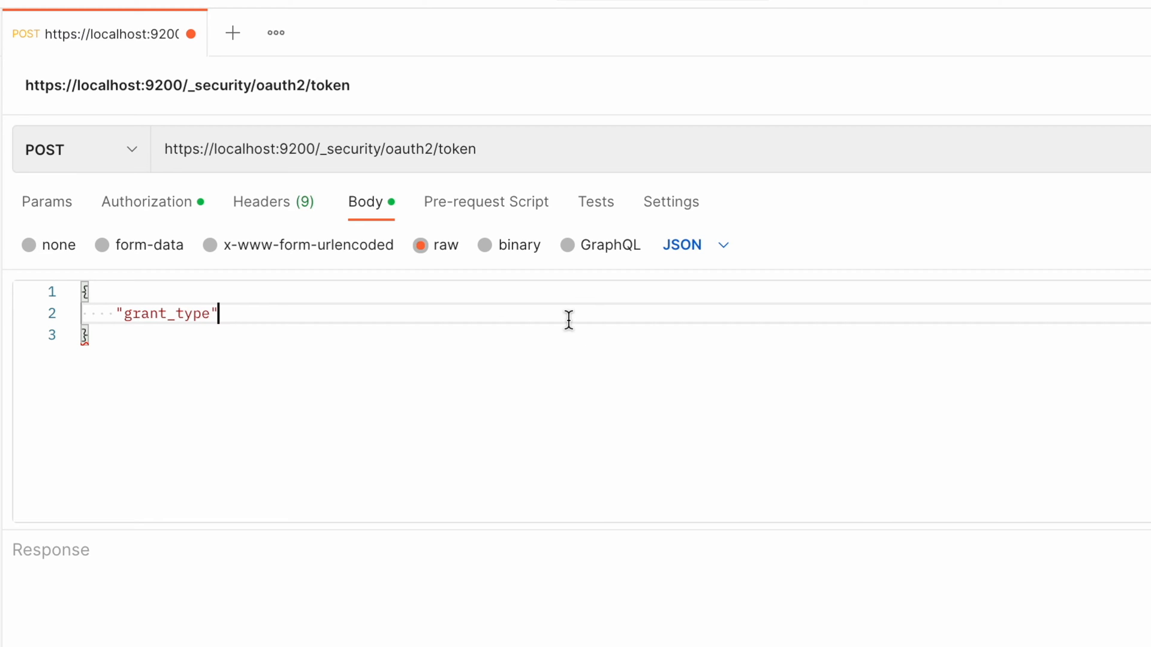
text(:"client_credentials")
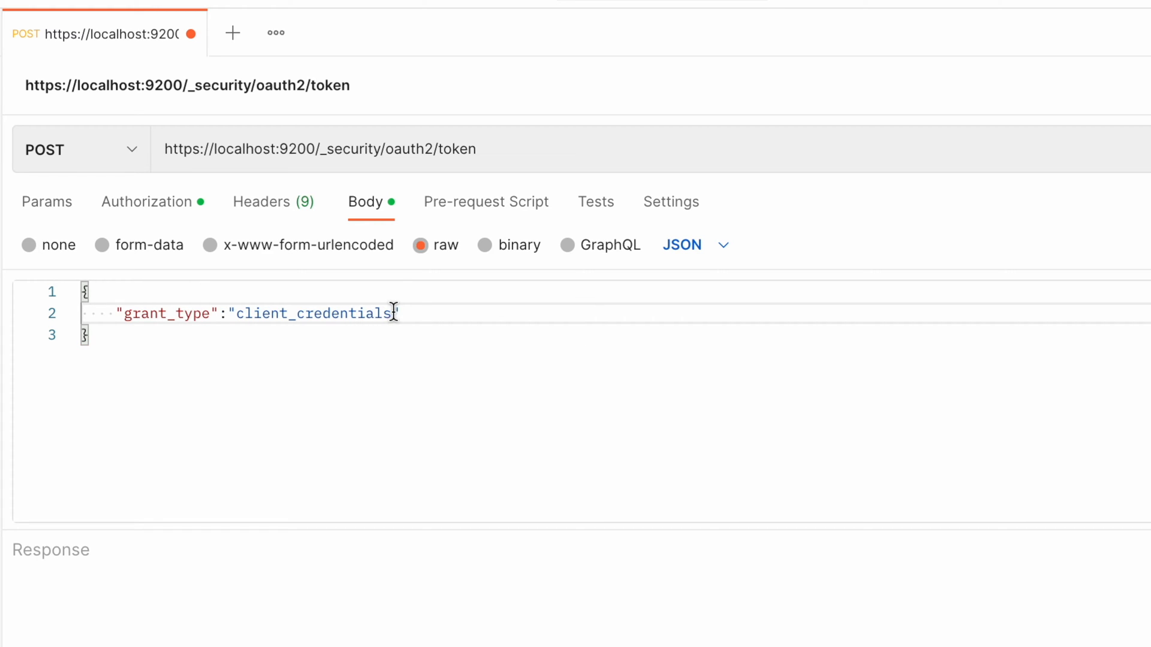
text(")
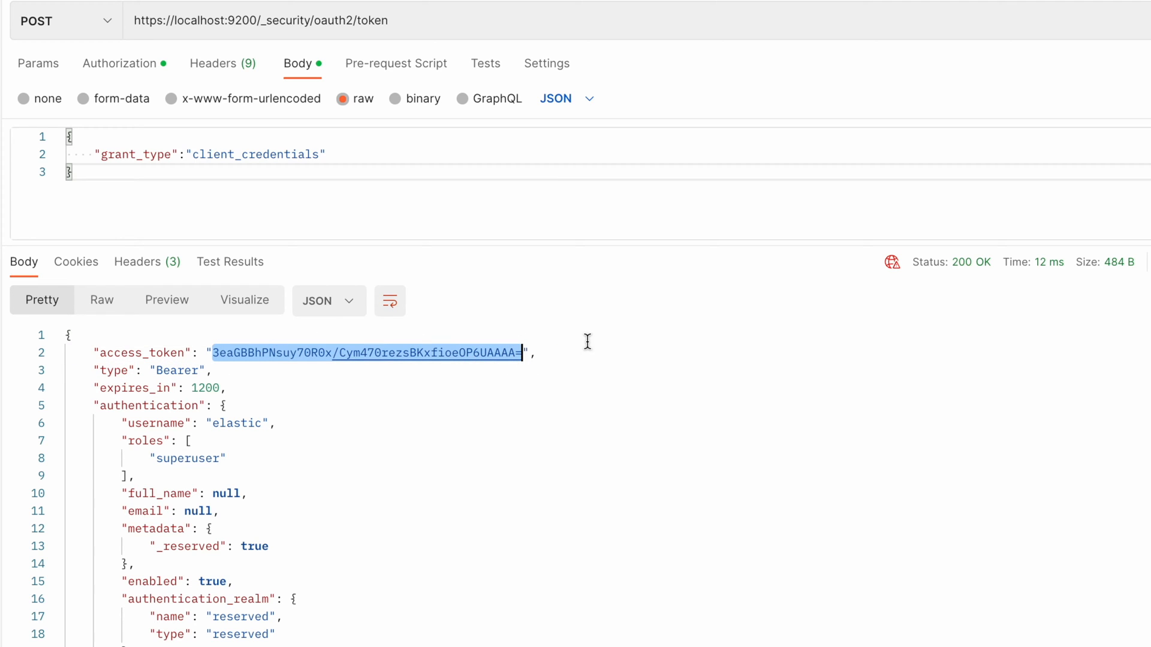
mouse_move(265, 392)
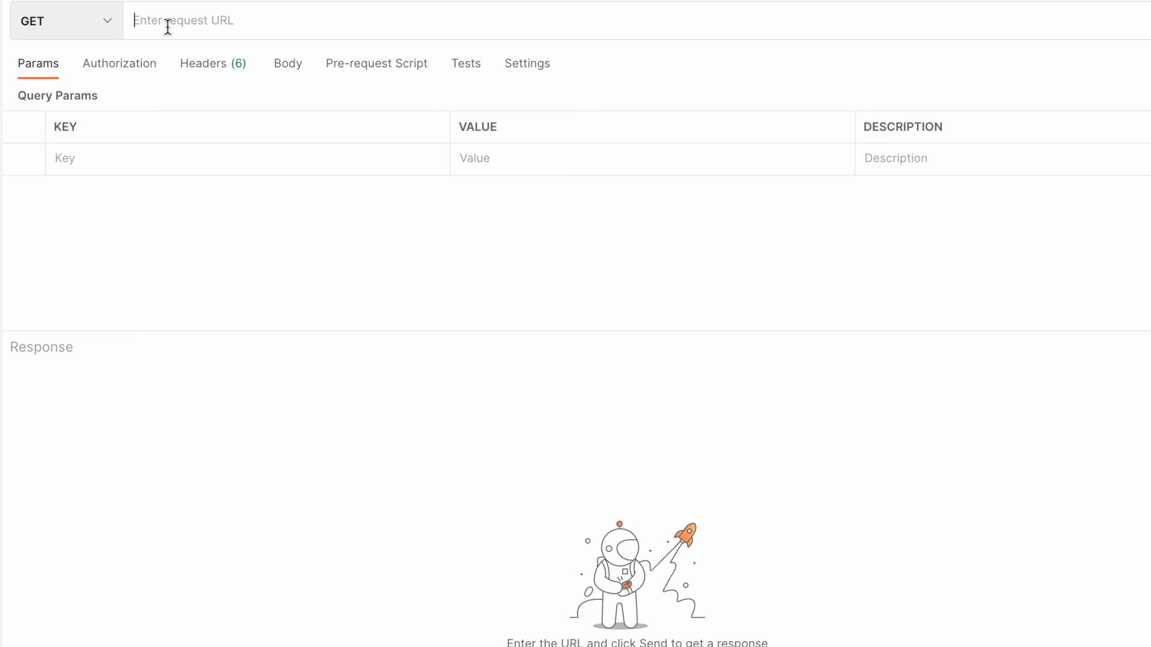
Create a GET _cluster/health request in a new tab and pick its authorization type
text(ht)
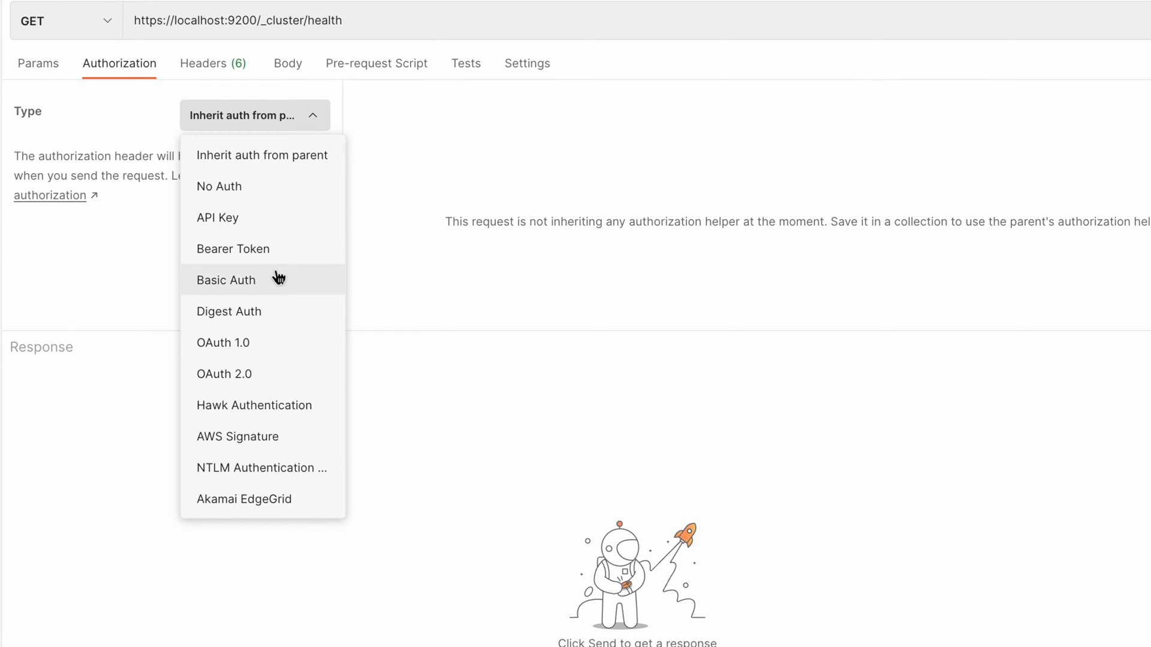
click(224, 374)
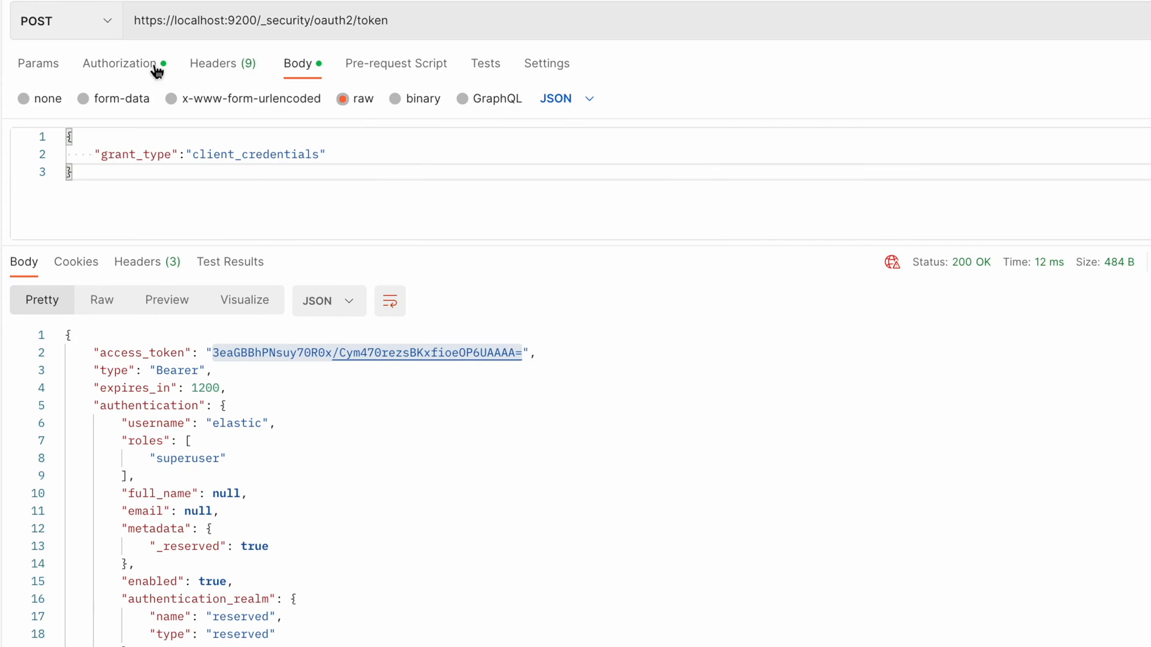
double_click(253, 154)
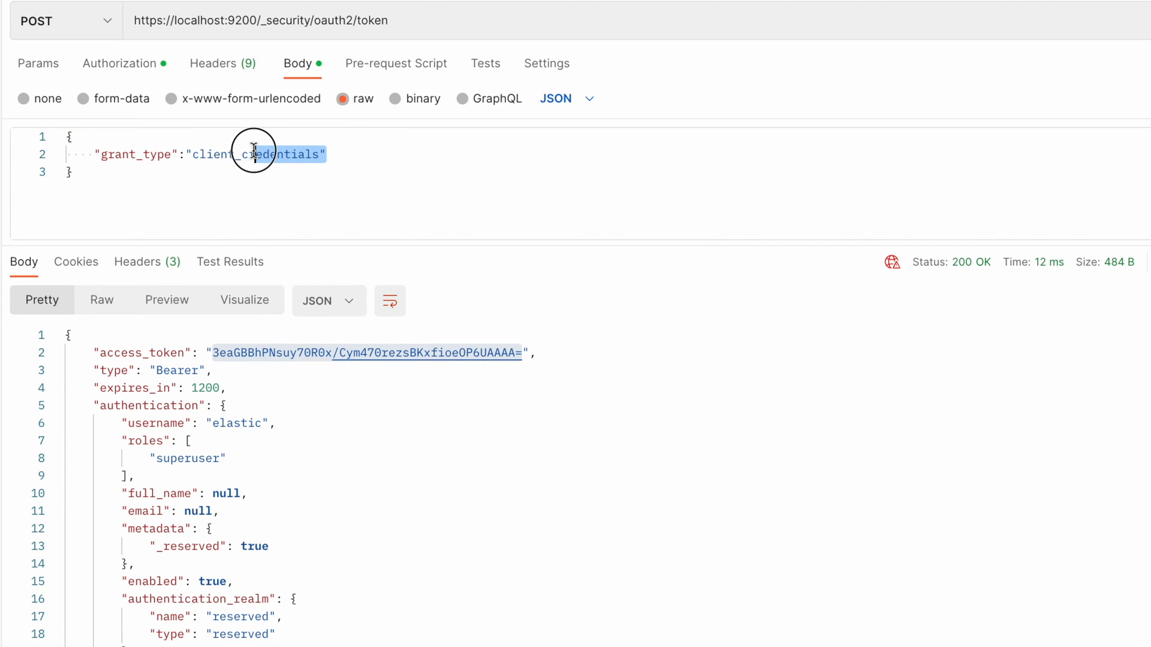
double_click(255, 154)
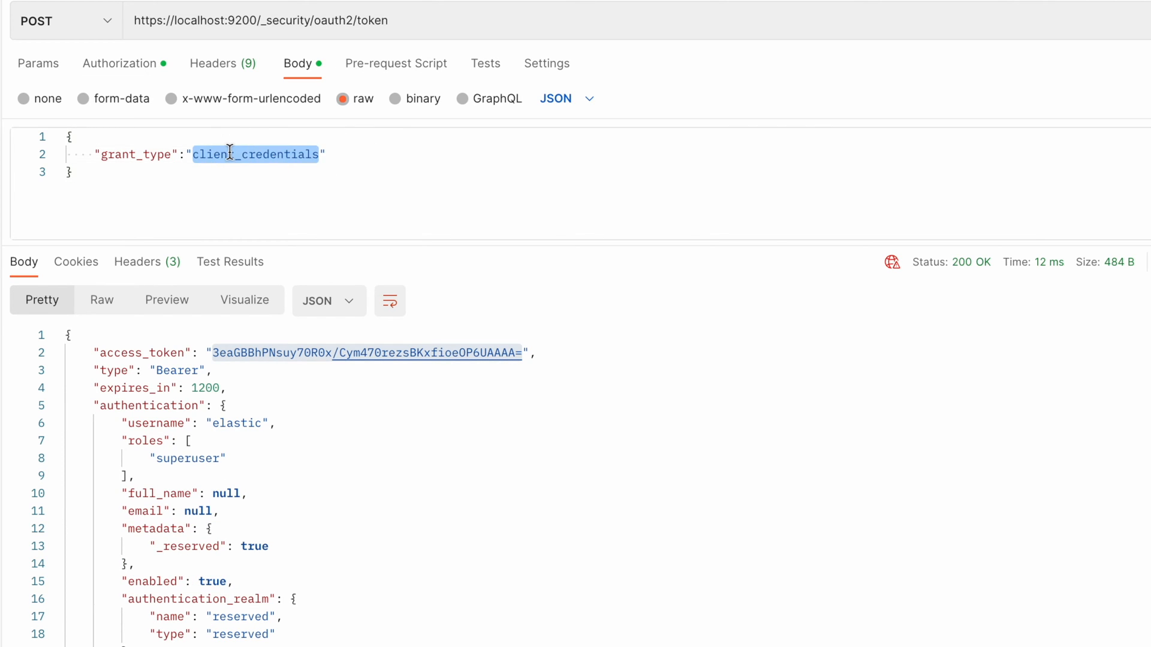
text(password)
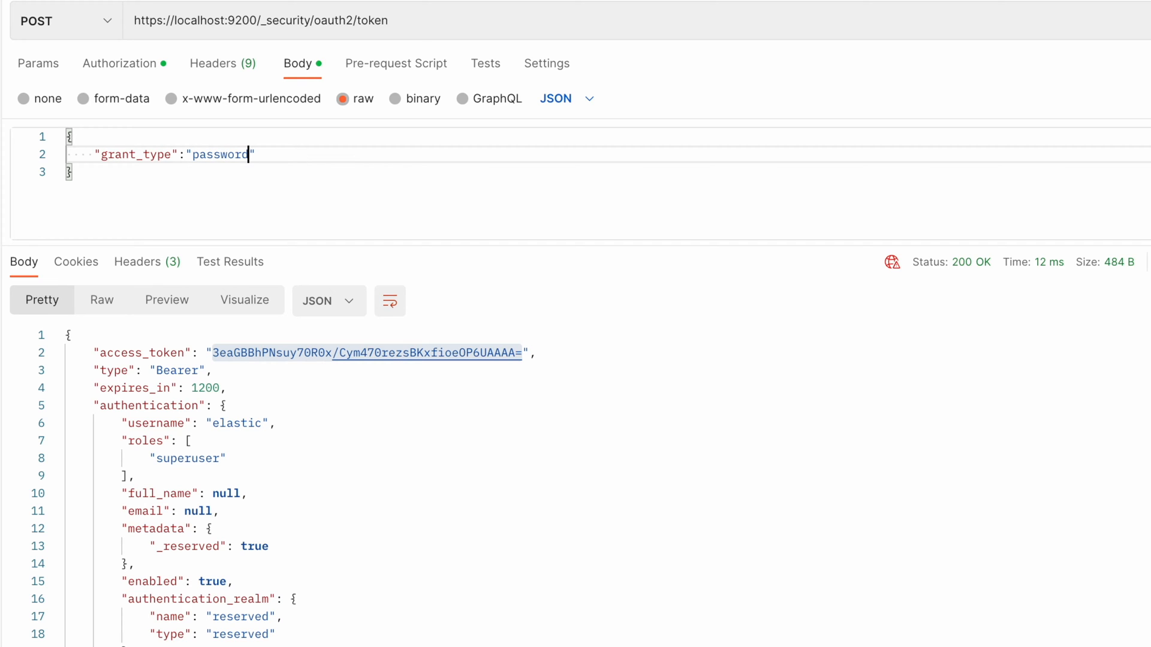
text(,)
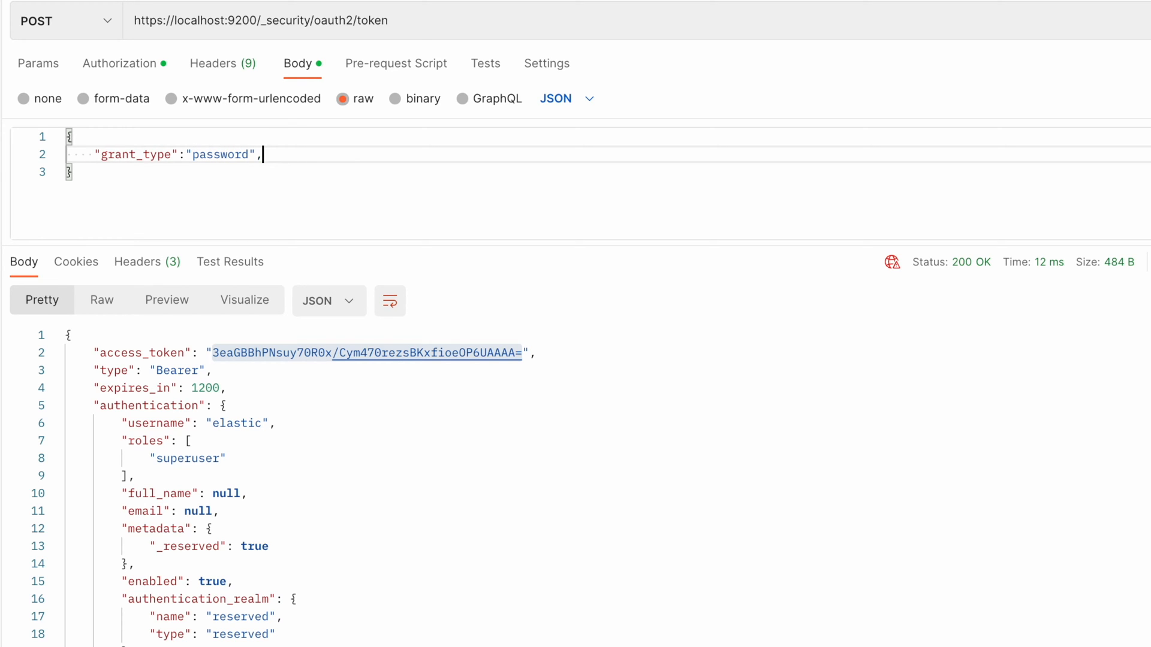
text("user")
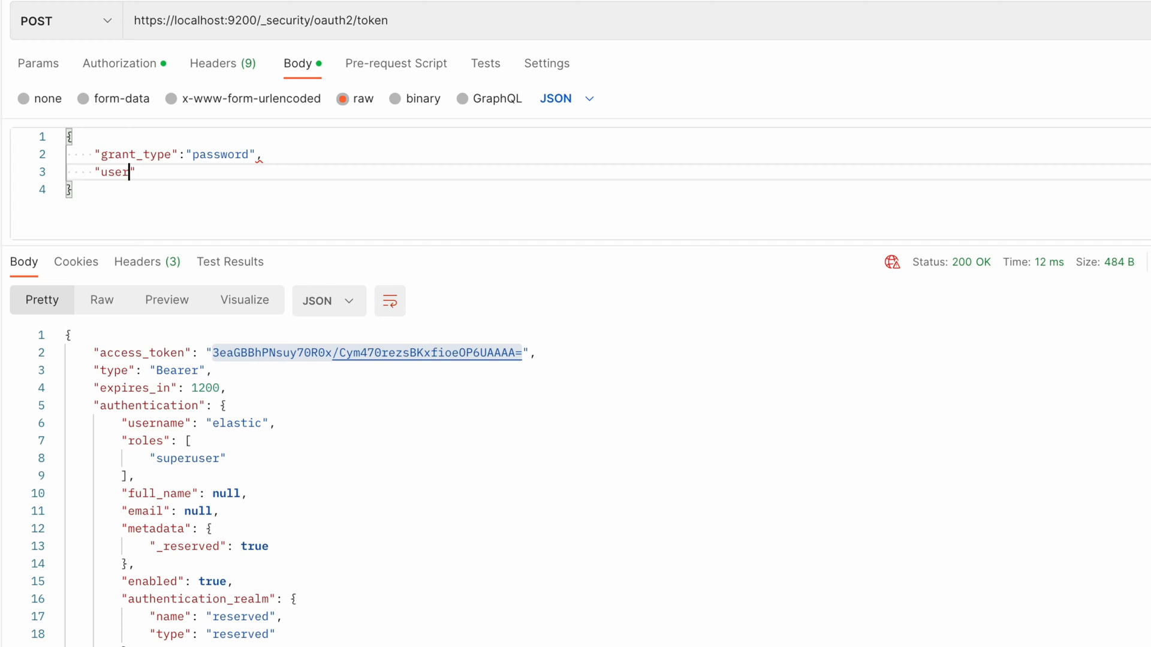
text(name)
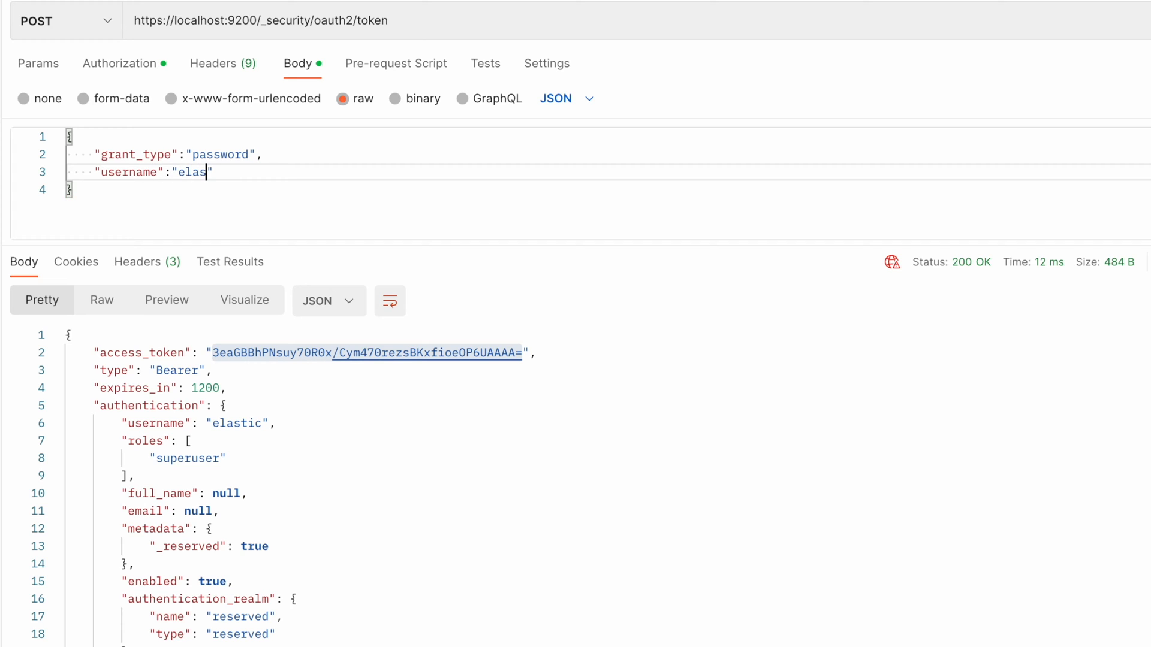
text(tic)
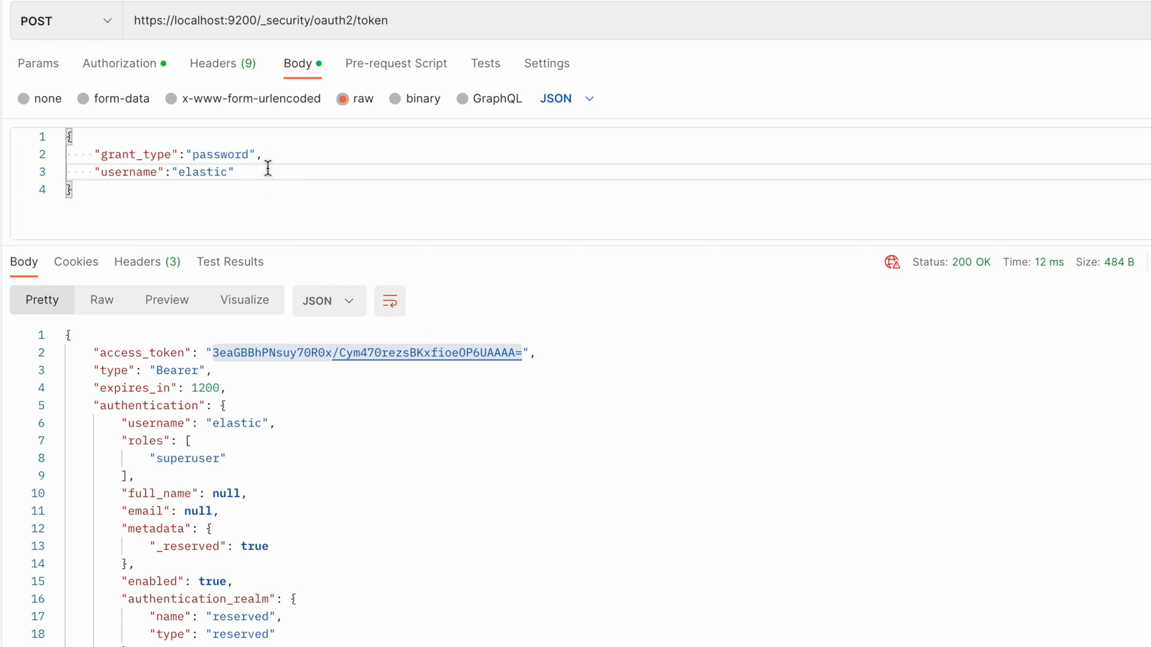
text("passw")
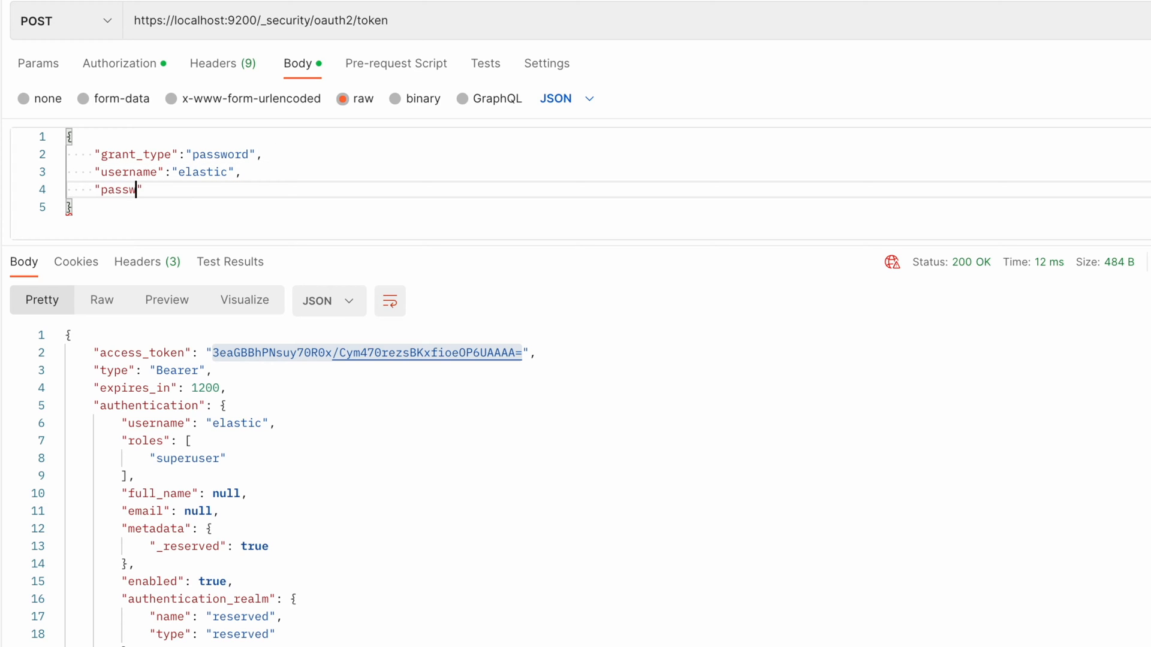
text(ord":)
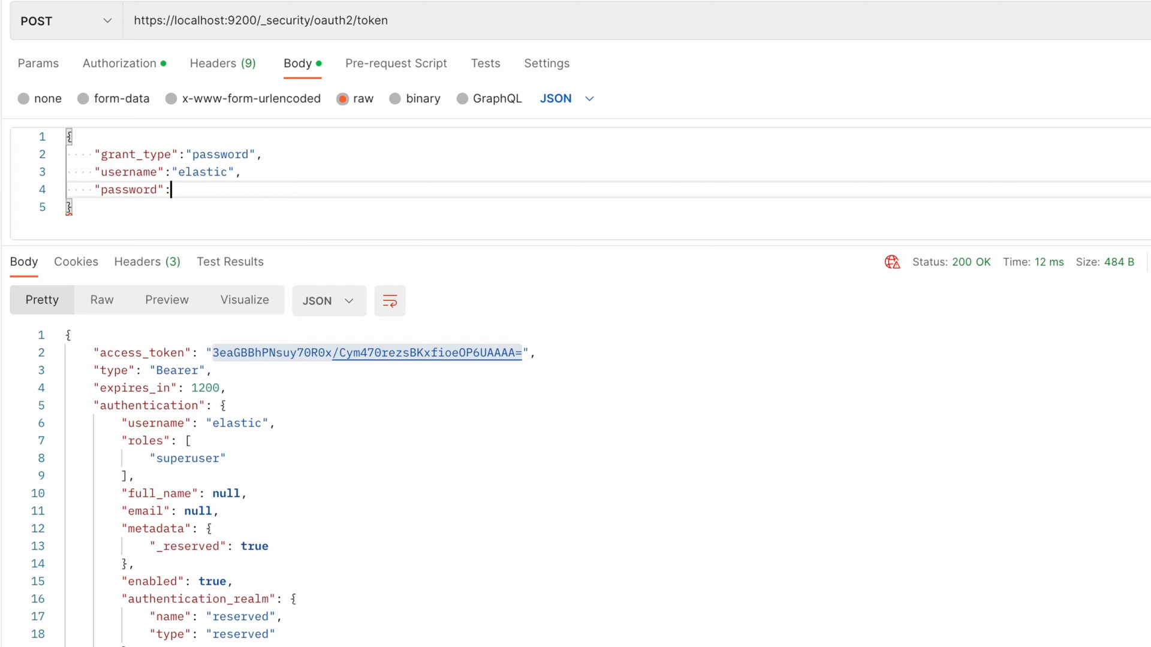
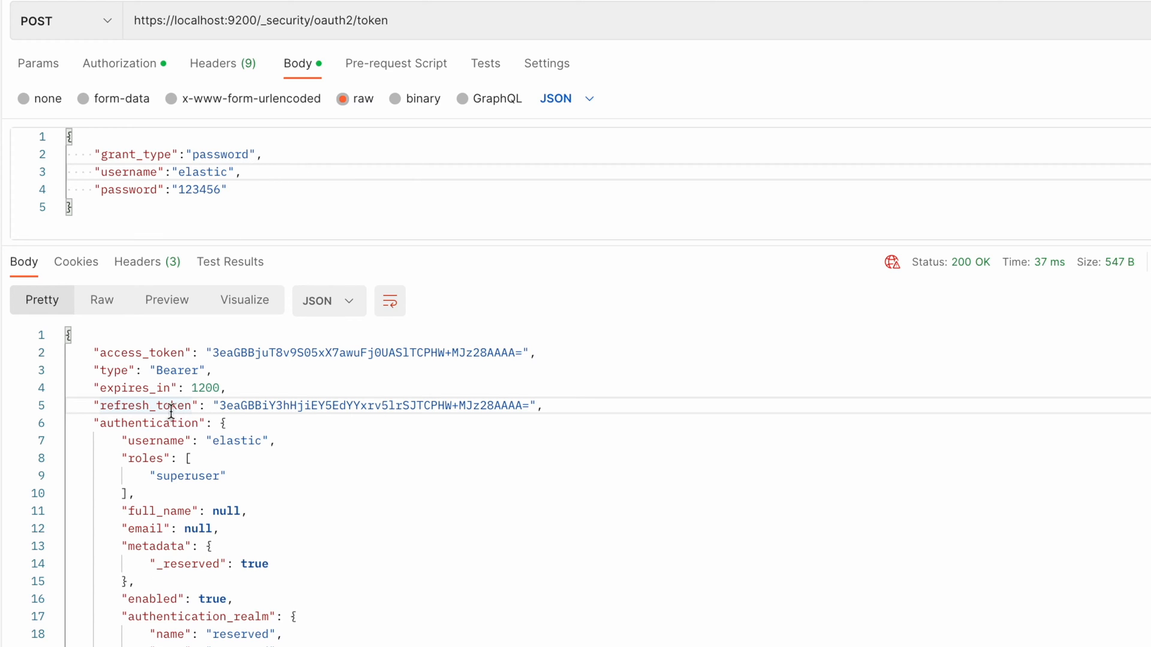
Switch the body to a refresh_token grant with the returned token, sending again with each newer token
double_click(144, 406)
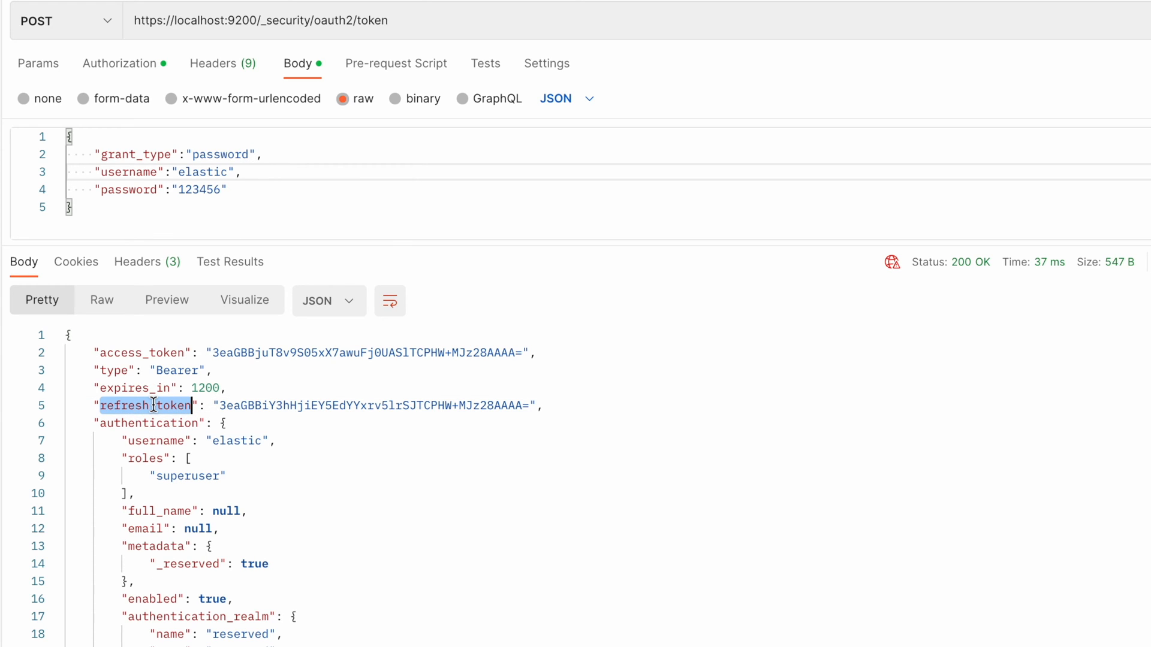
text(refresh_token)
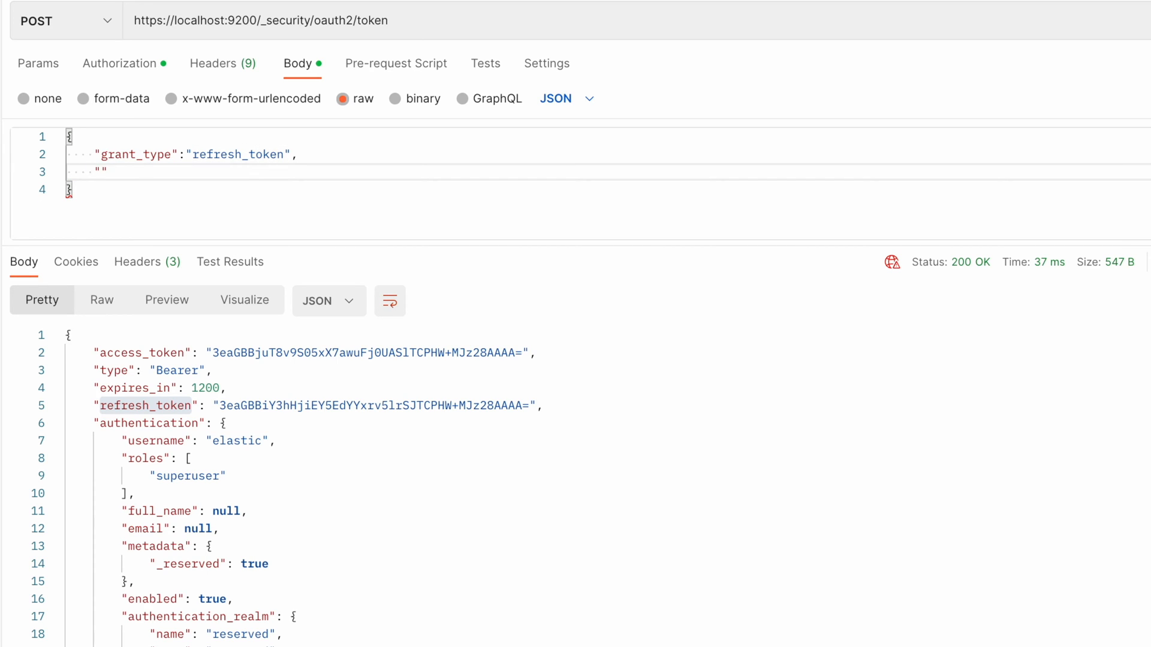
text(refresh_token":)
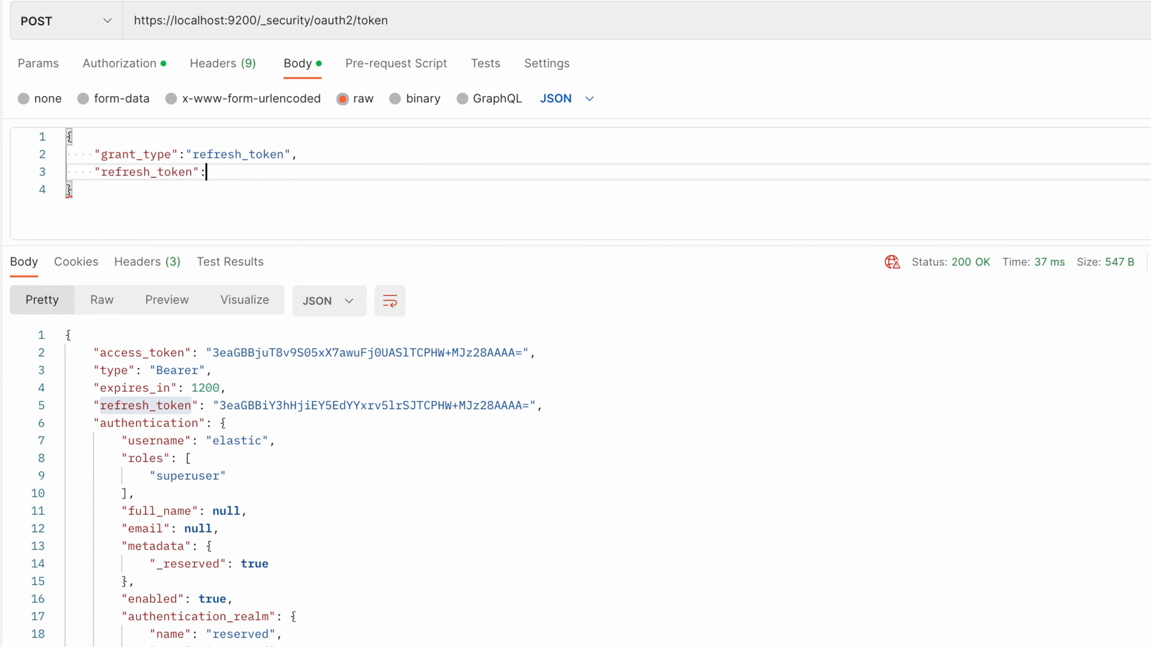
text("")
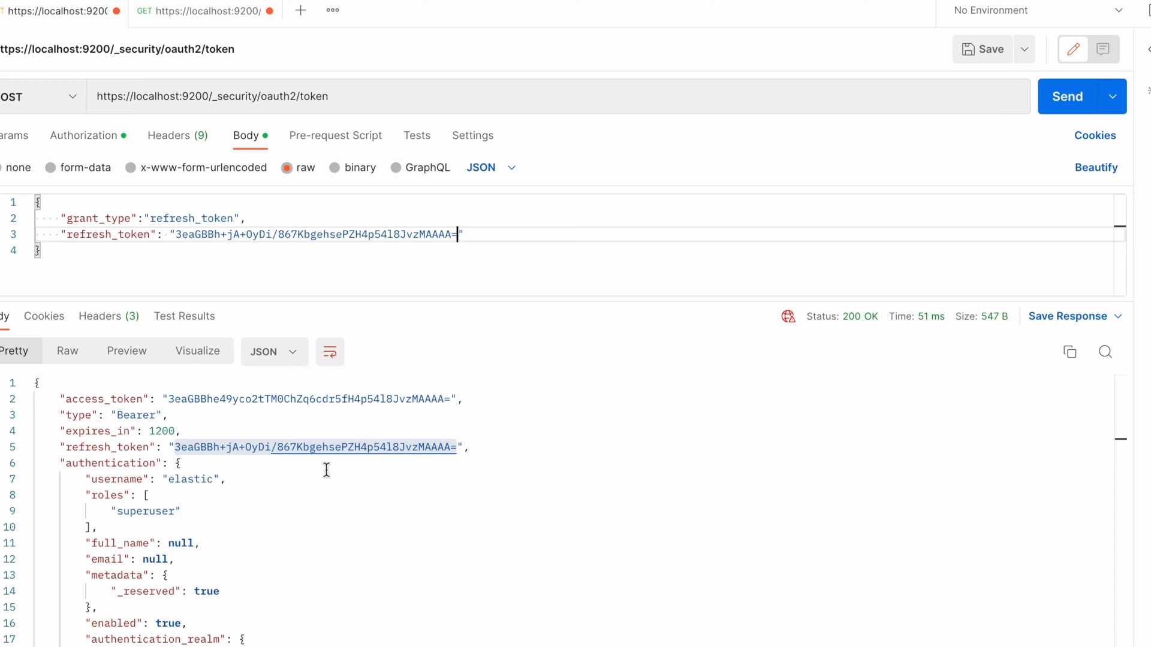
mouse_move(1002, 126)
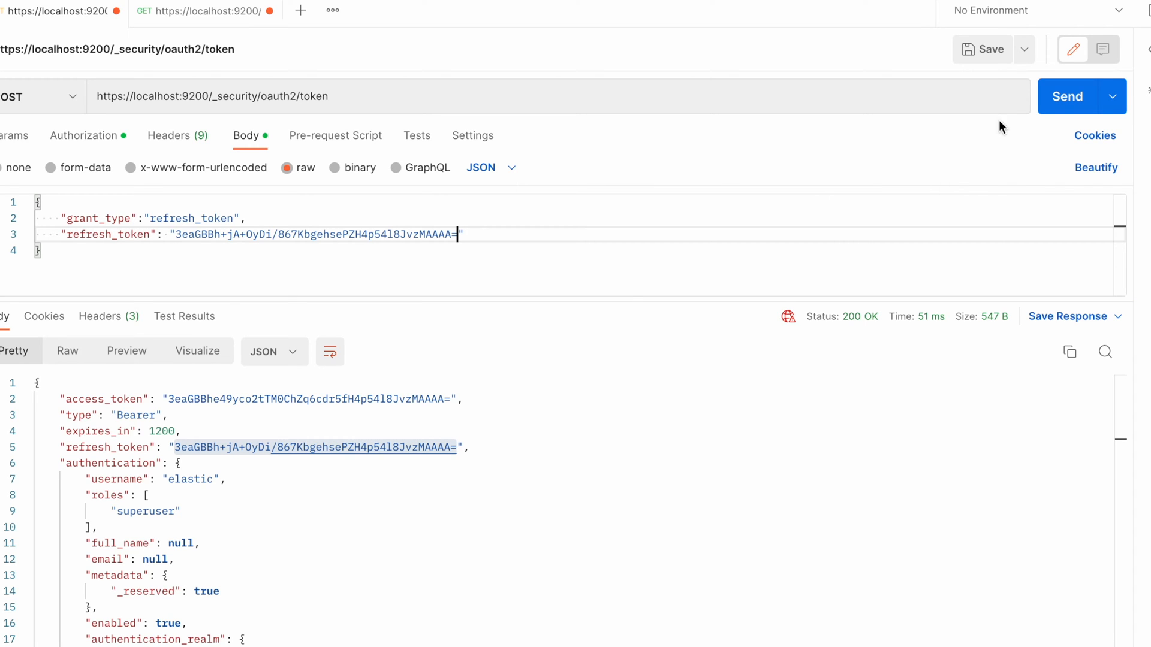
click(1068, 96)
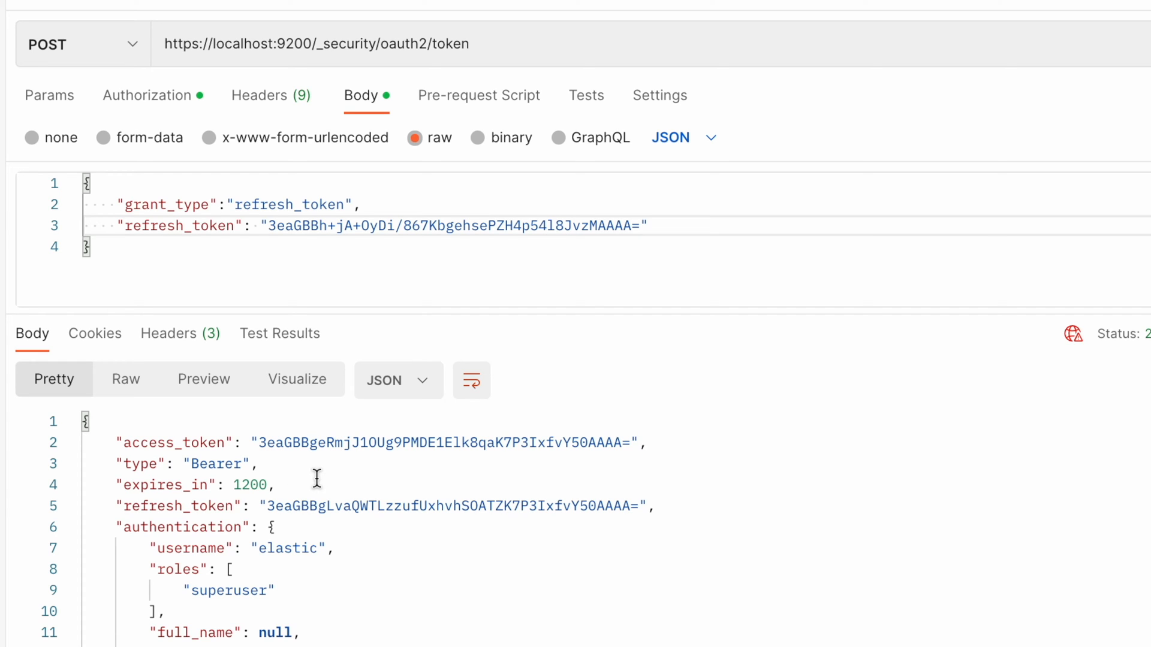
mouse_move(275, 505)
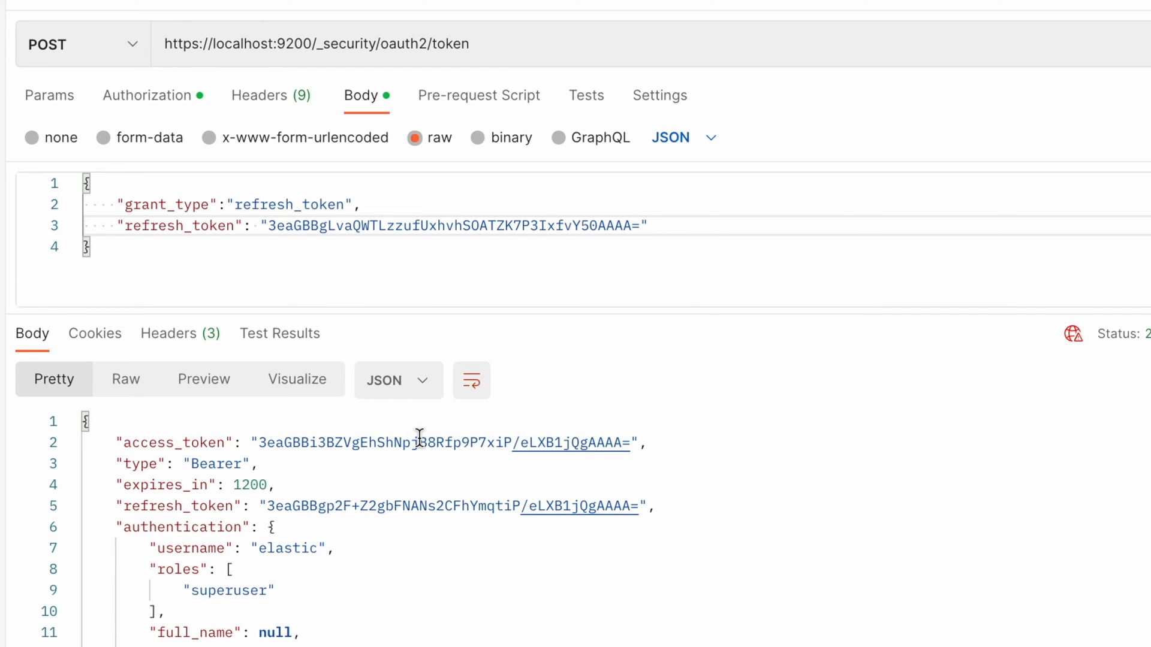
click(1069, 102)
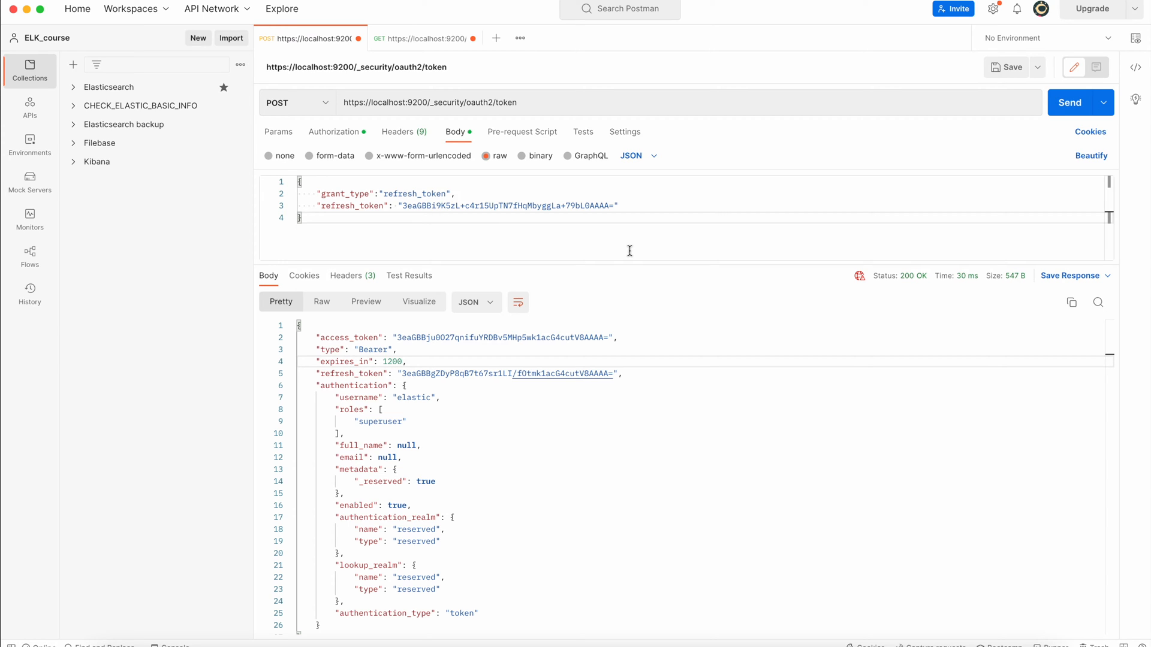
Send the refresh_token body as DELETE to invalidate it, then set the method back to POST
click(294, 102)
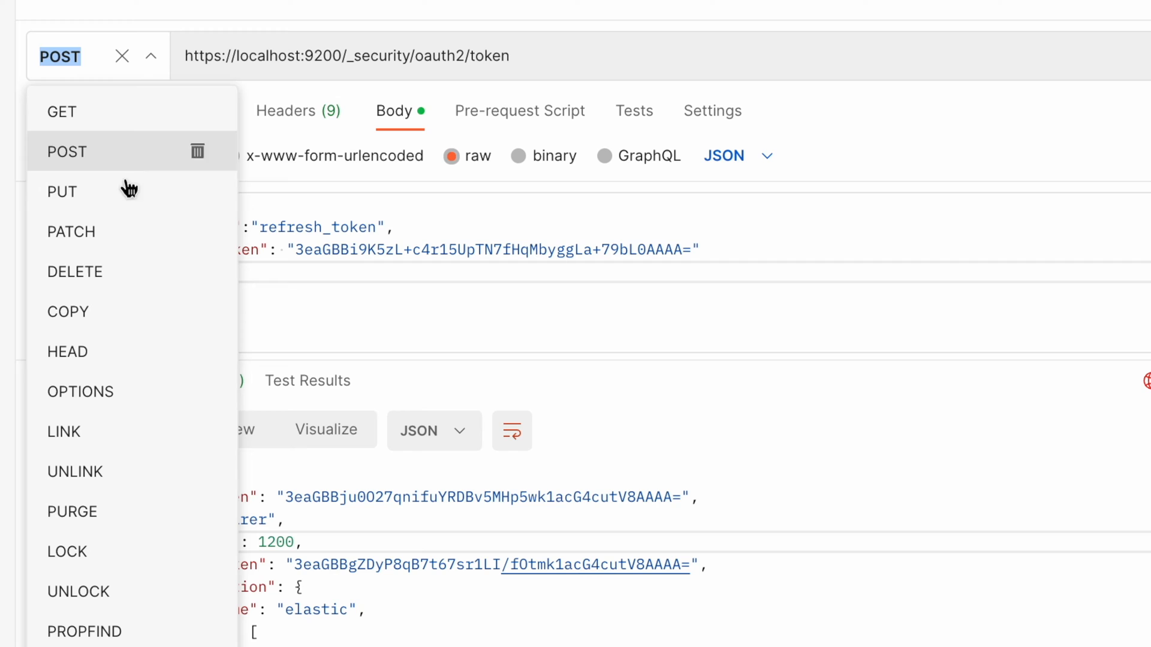
click(75, 271)
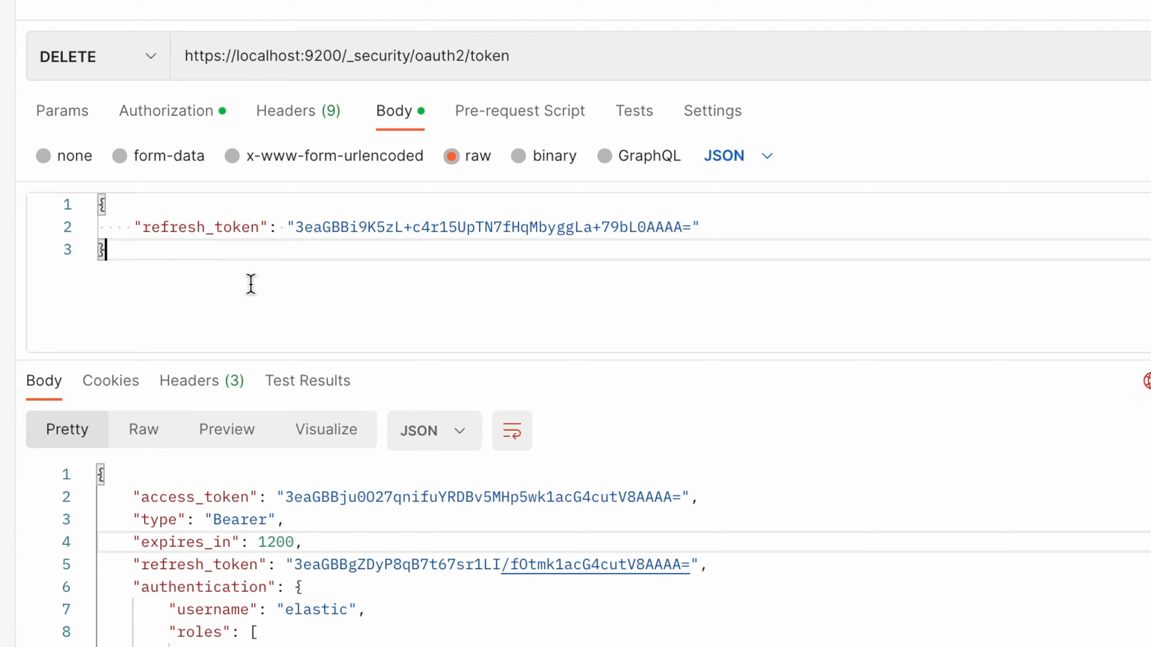
mouse_move(715, 292)
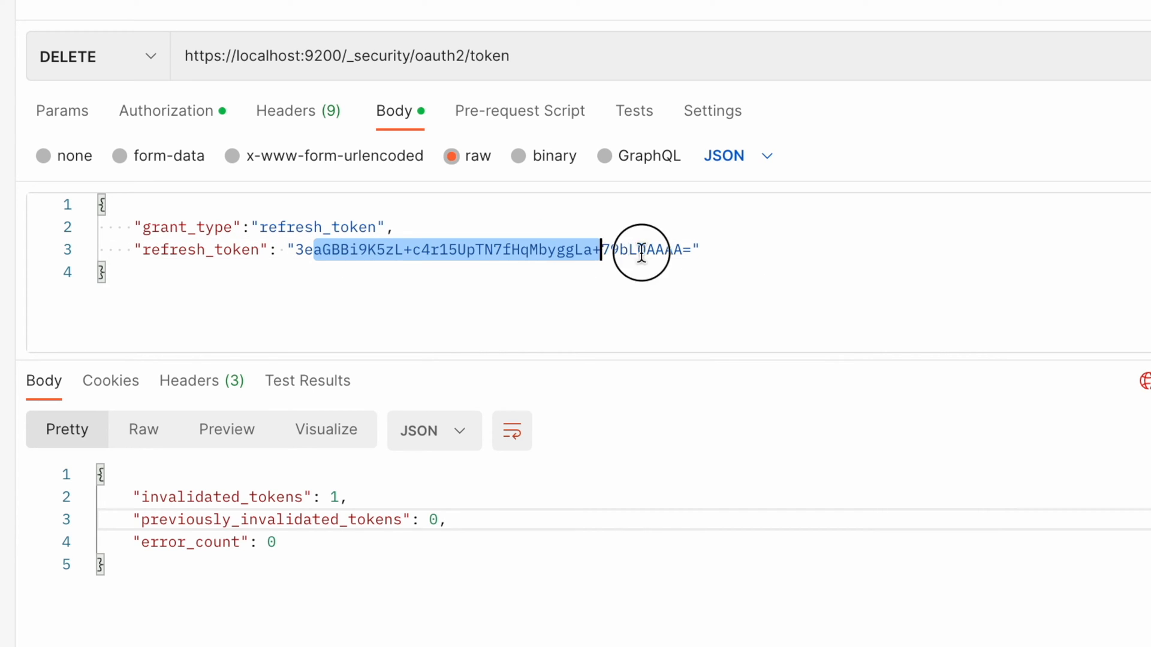
click(96, 57)
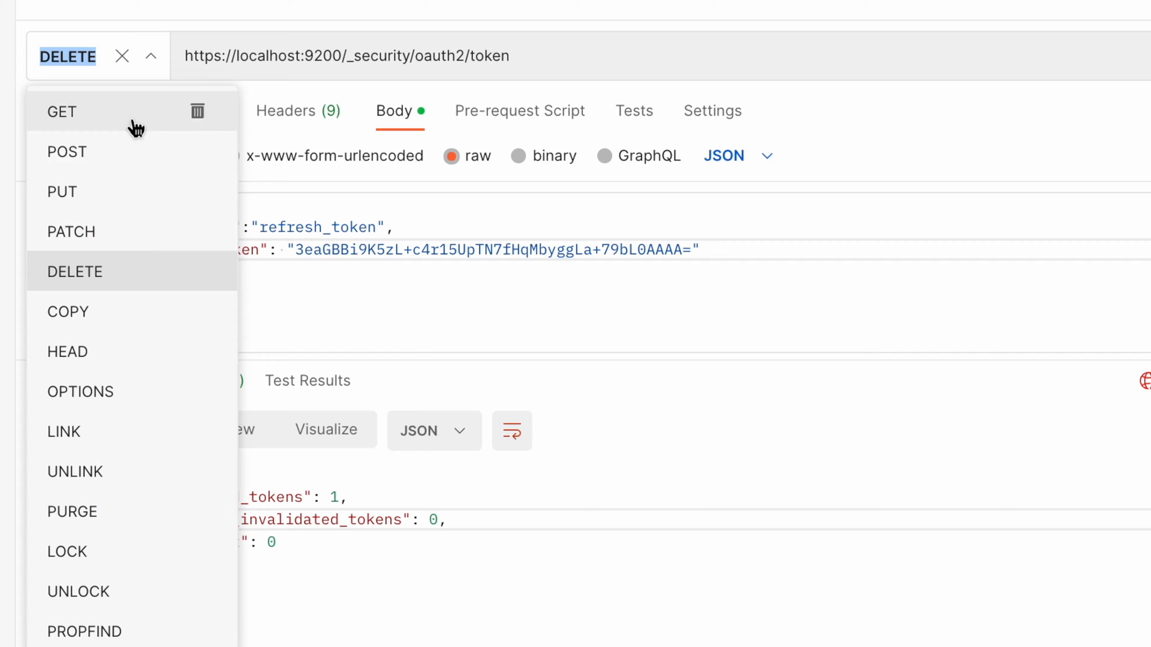
click(66, 152)
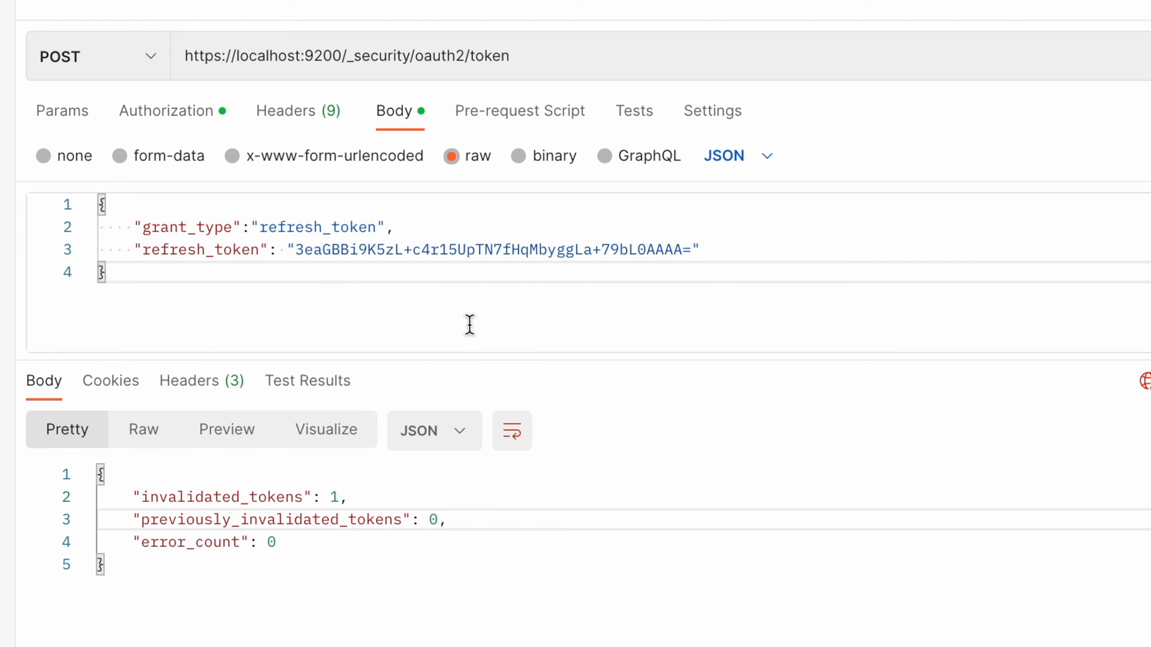
Resend the invalidated refresh token to get invalid_grant, then restore a client_credentials grant body
click(395, 227)
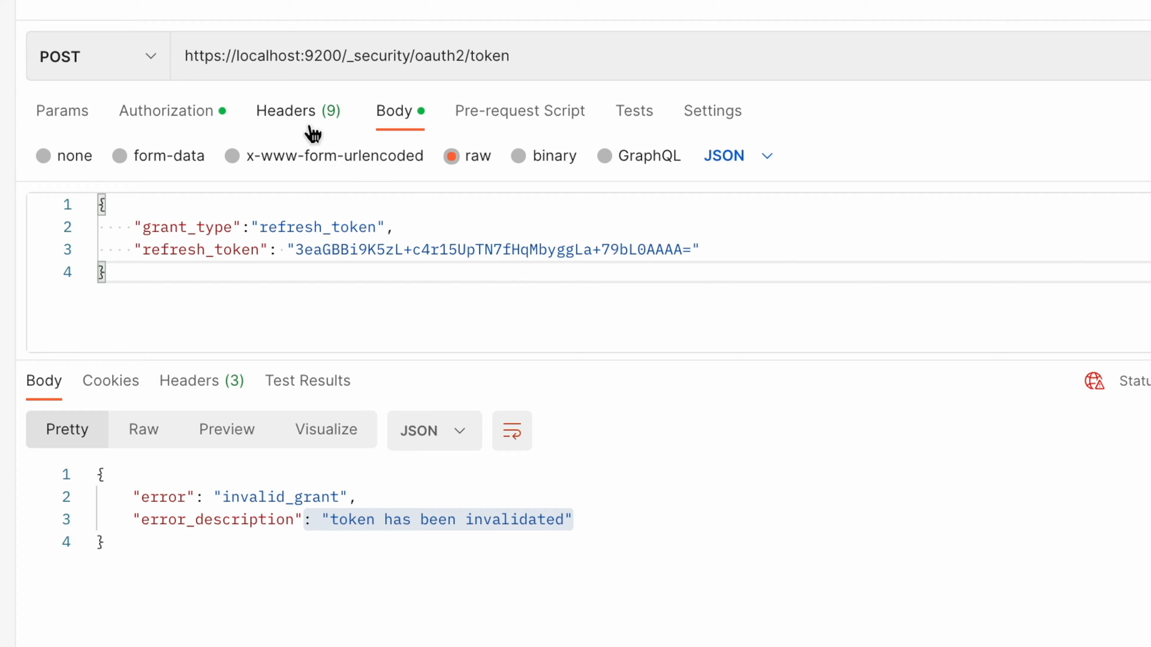
mouse_move(335, 156)
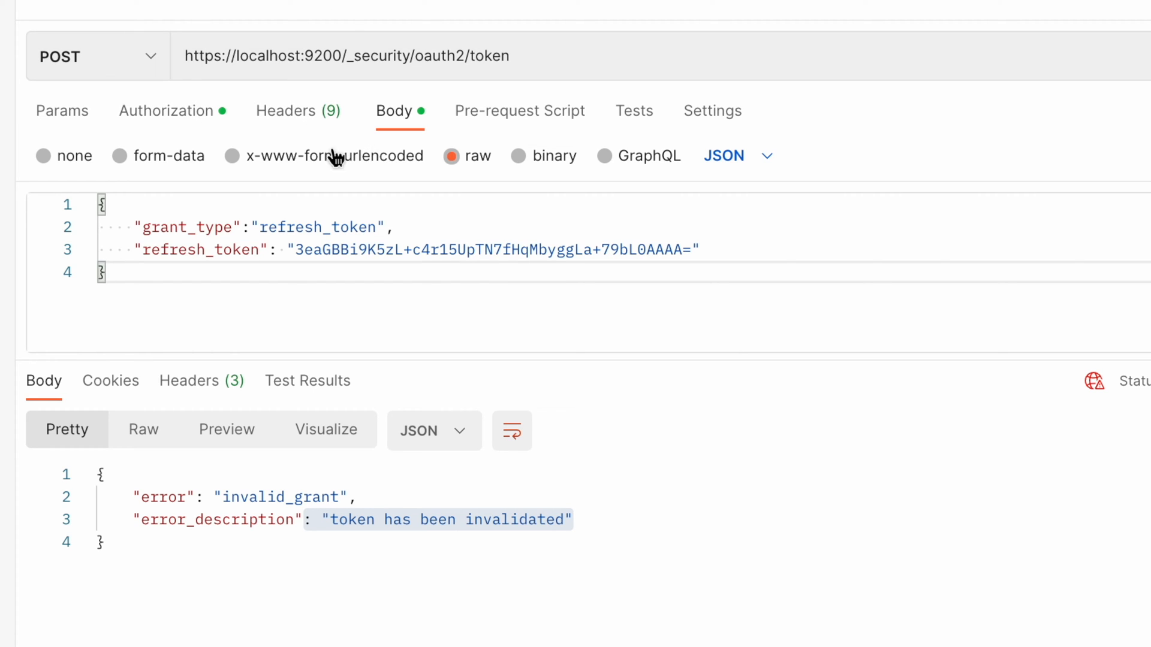
click(286, 227)
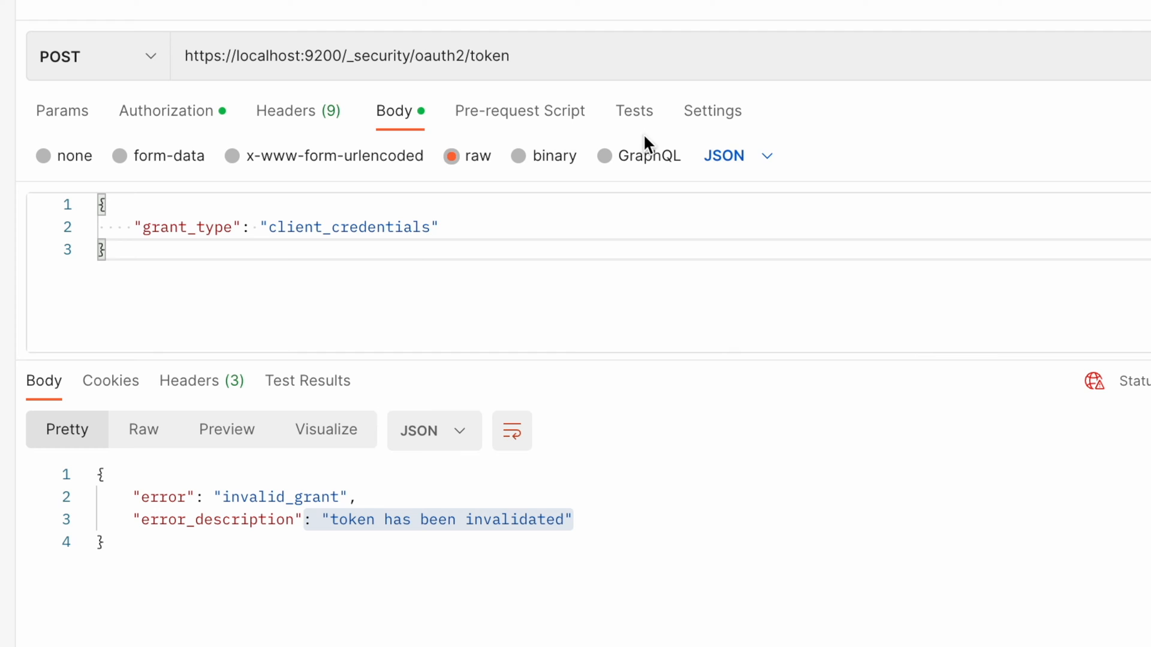
Send the client_credentials request and replace the body with a token key holding the new access token
click(167, 111)
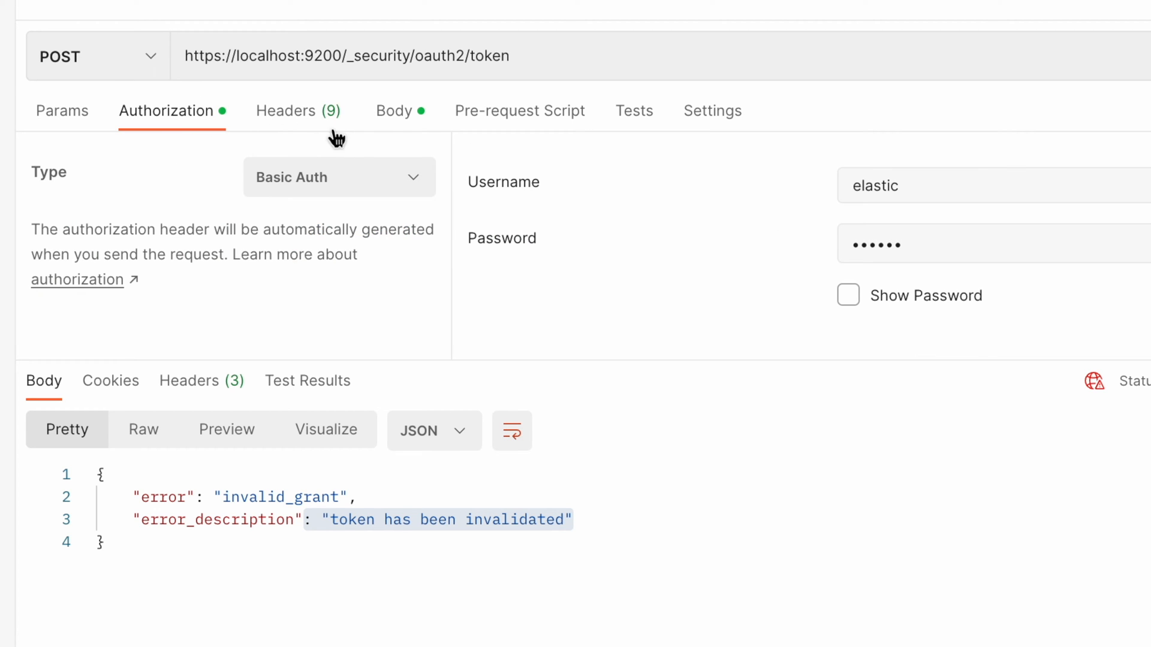
click(393, 111)
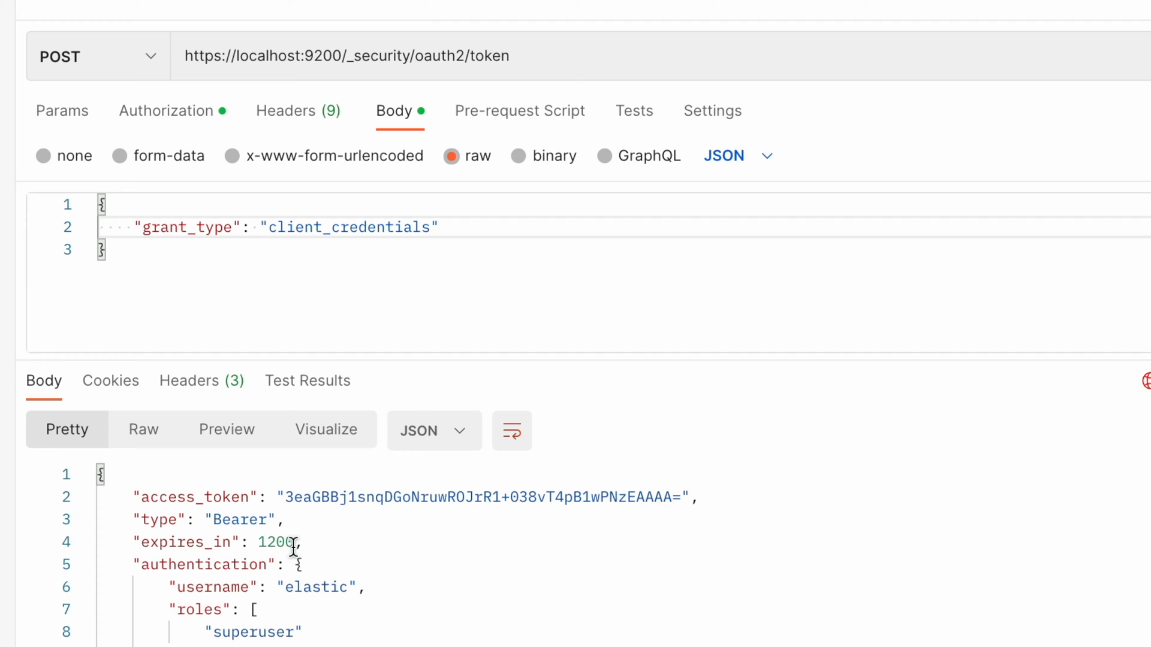
mouse_move(258, 334)
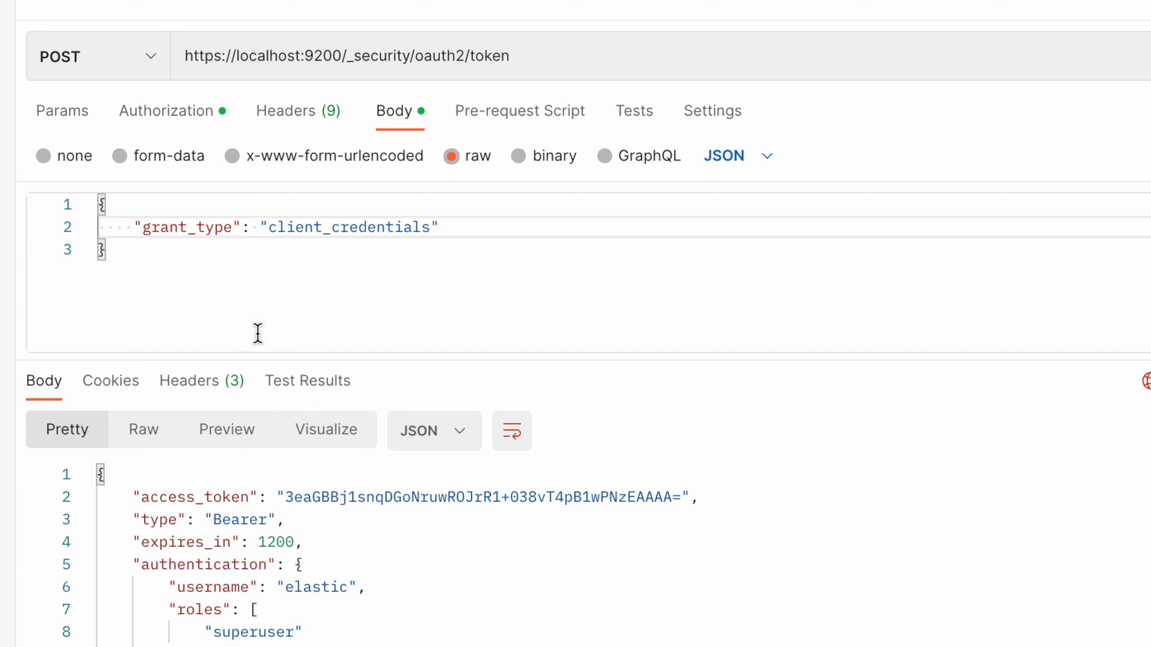
double_click(477, 497)
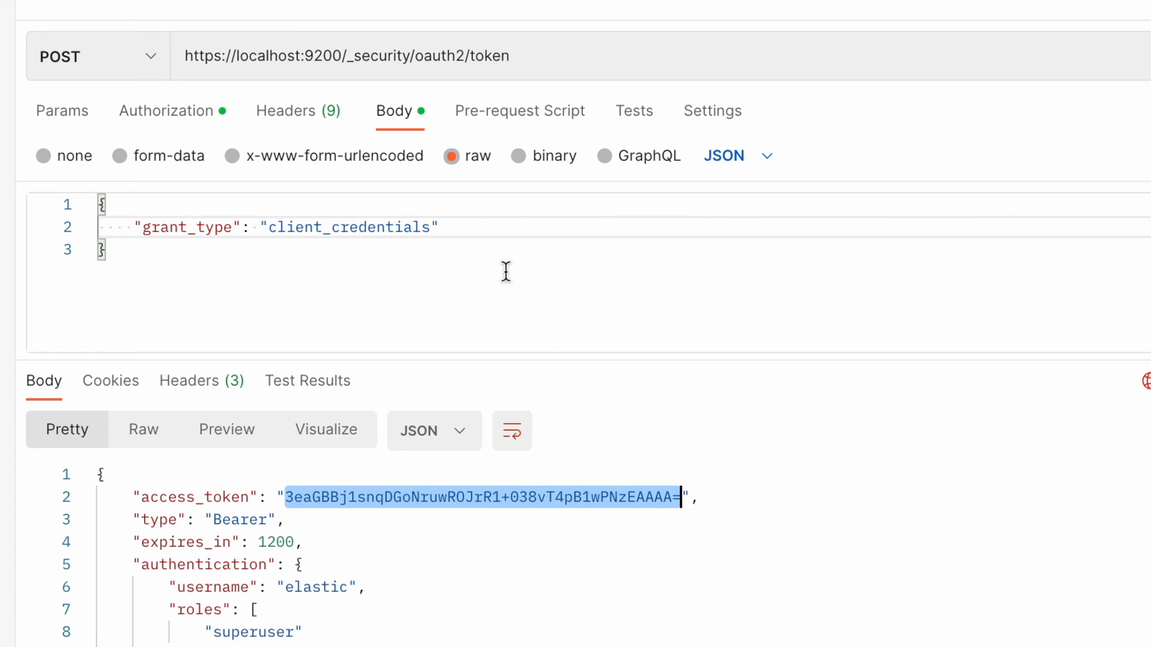
double_click(186, 227)
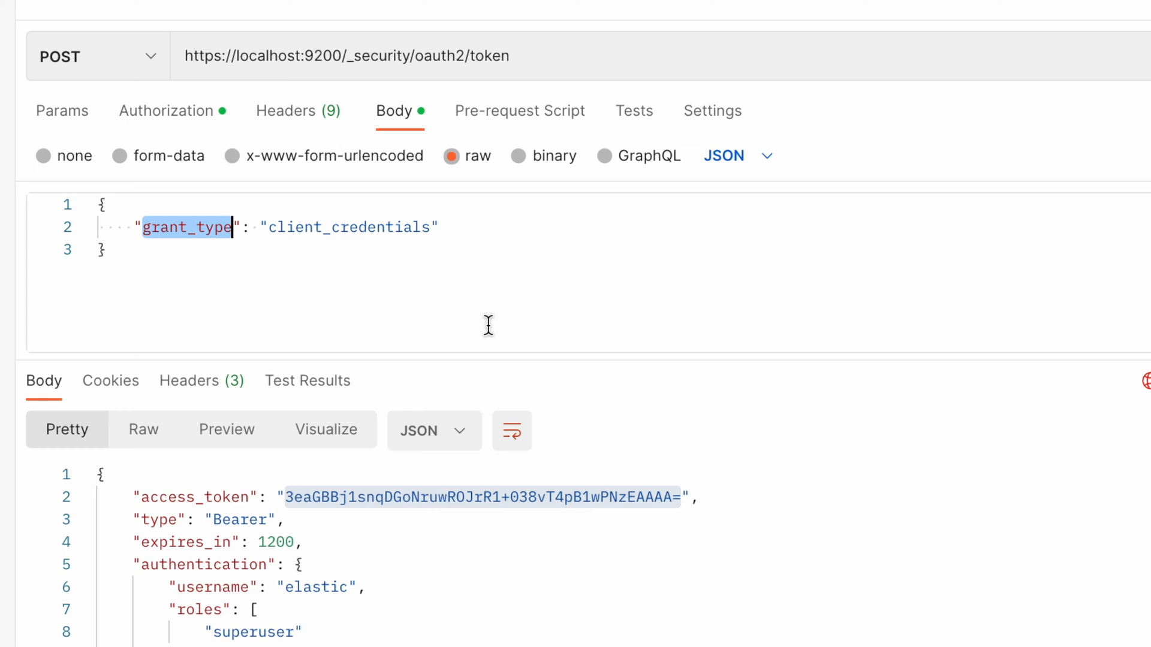
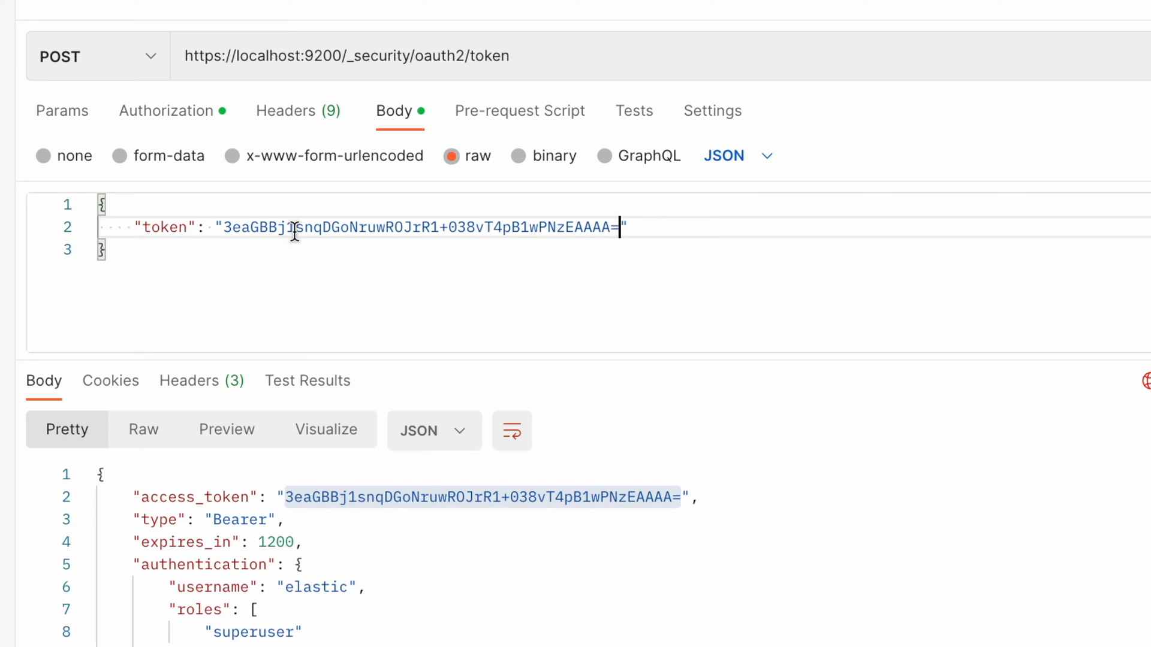
Invalidate the access token with a DELETE, then check the OAuth 2.0 cluster health request fails
click(81, 56)
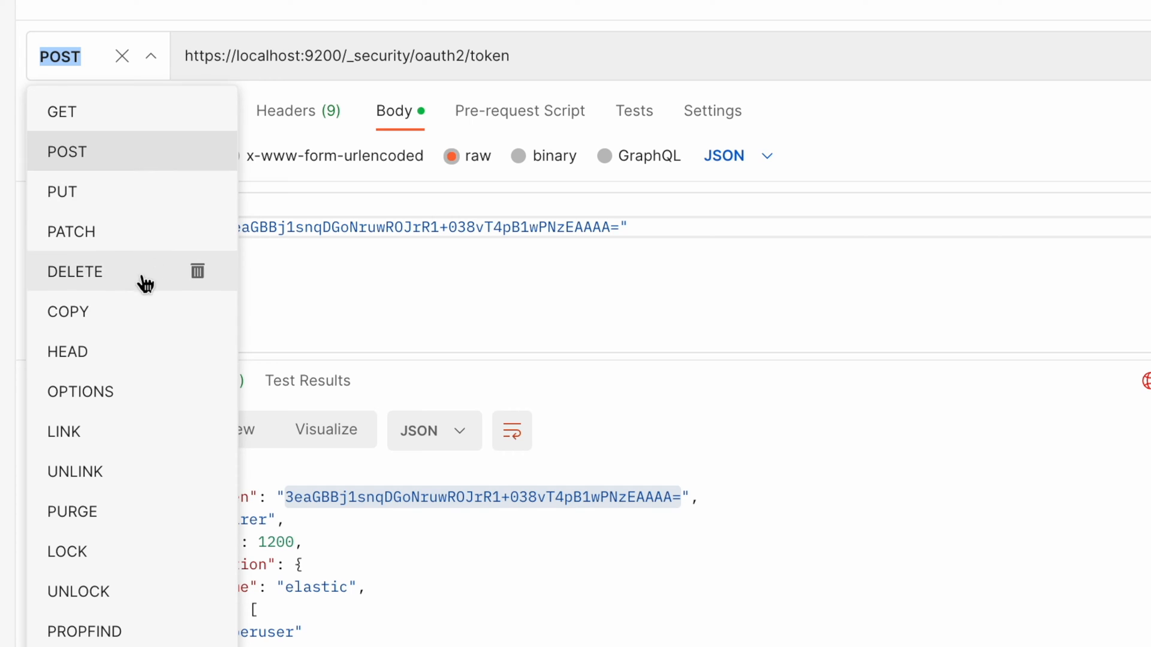
click(75, 271)
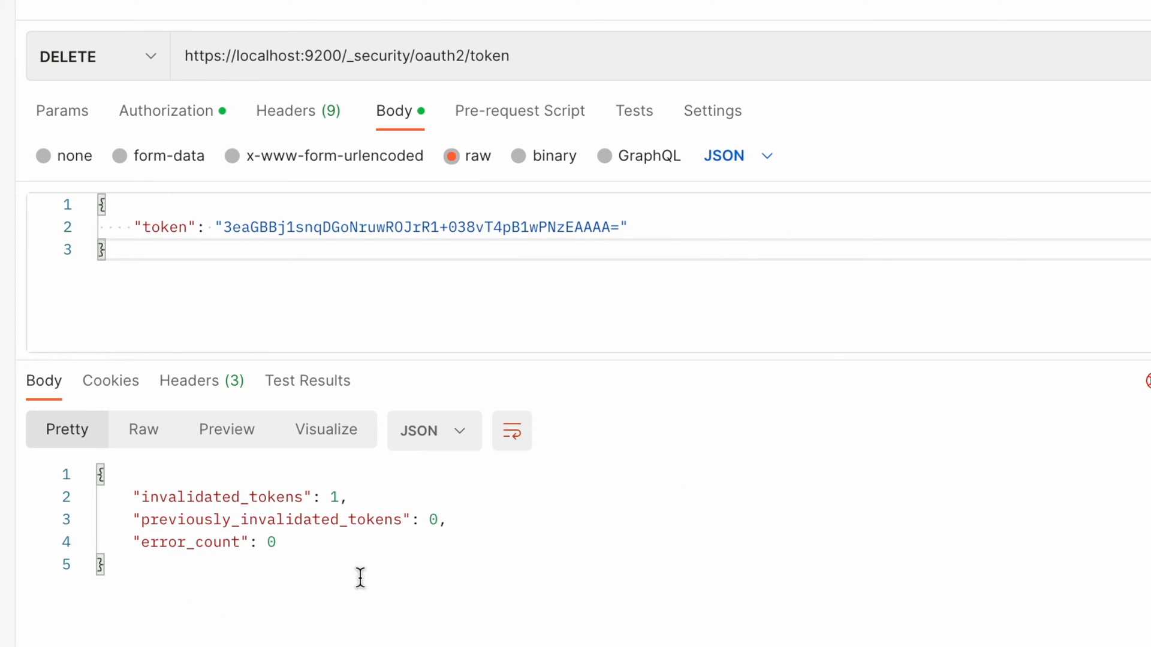
drag(139, 497, 102, 564)
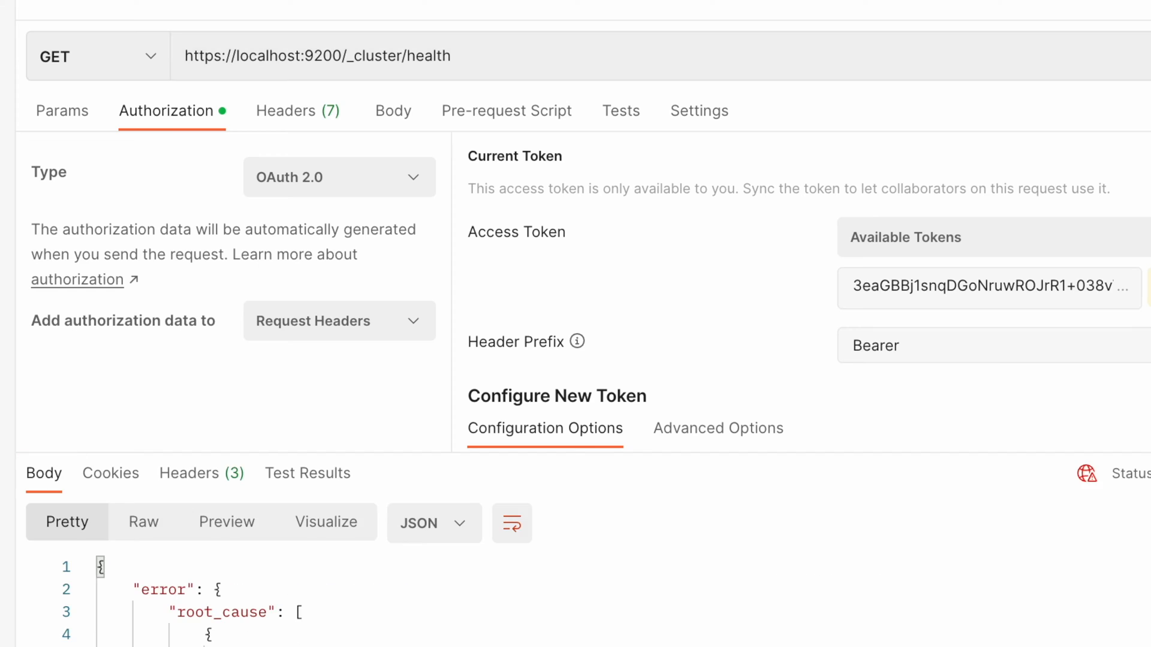
Return to the POST token request tab and edit its body back to a client_credentials grant
scroll(down, 3)
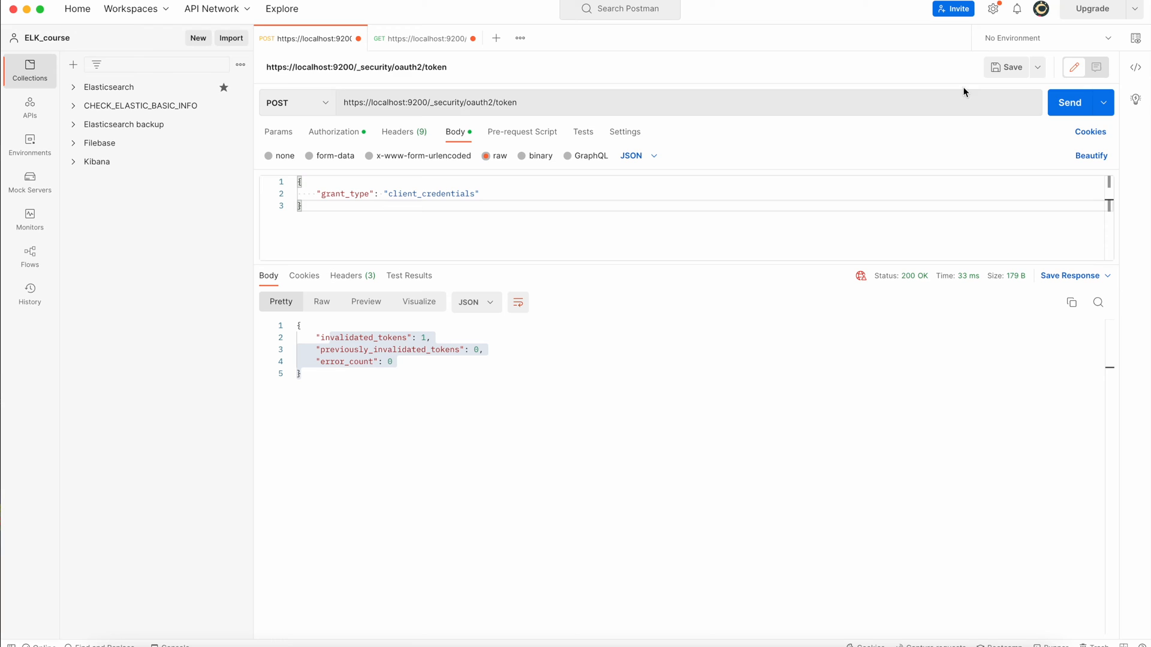
Switch the token request to OAuth 2.0, send it twice, and copy the newest access_token
click(1070, 102)
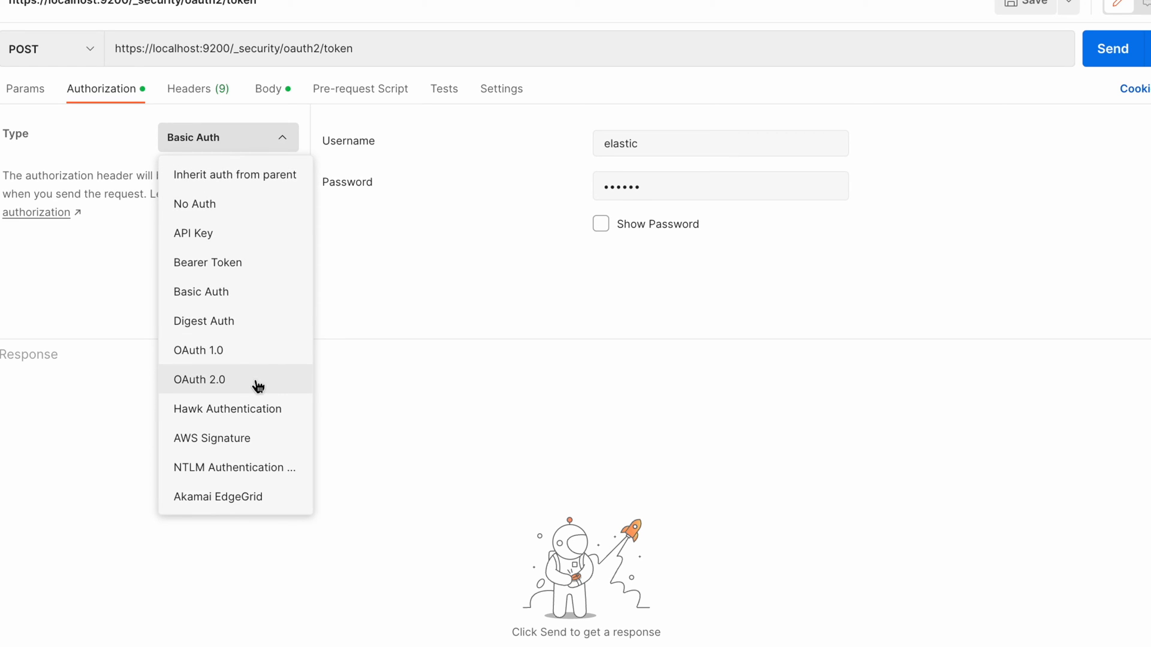
click(199, 380)
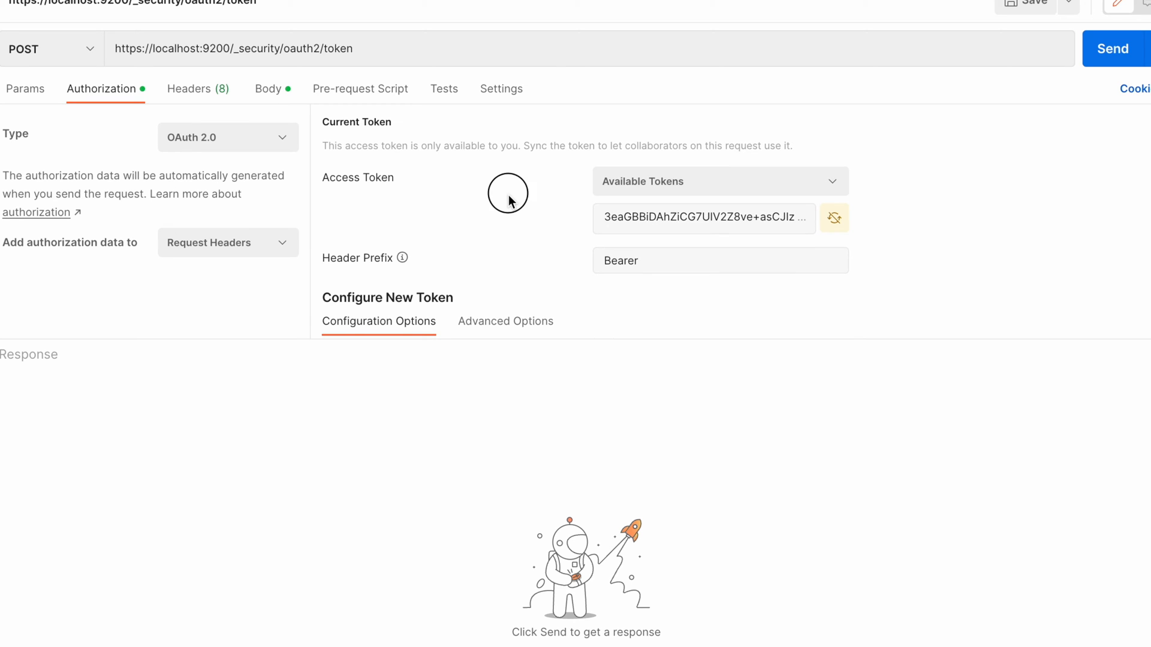
click(1113, 48)
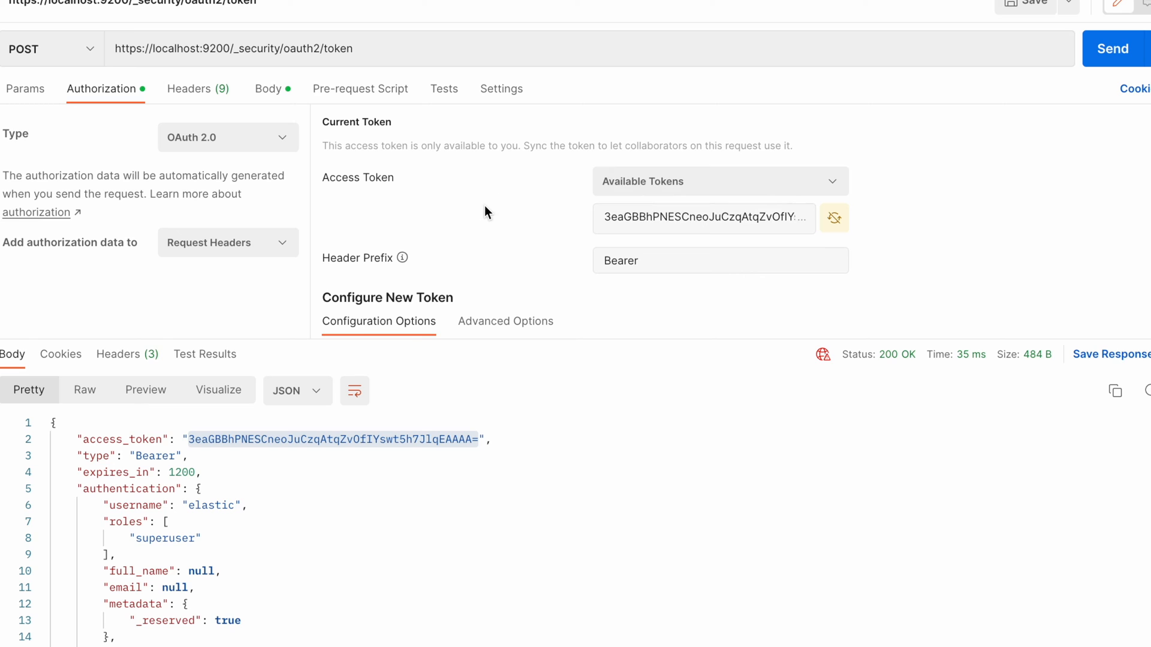
click(1112, 49)
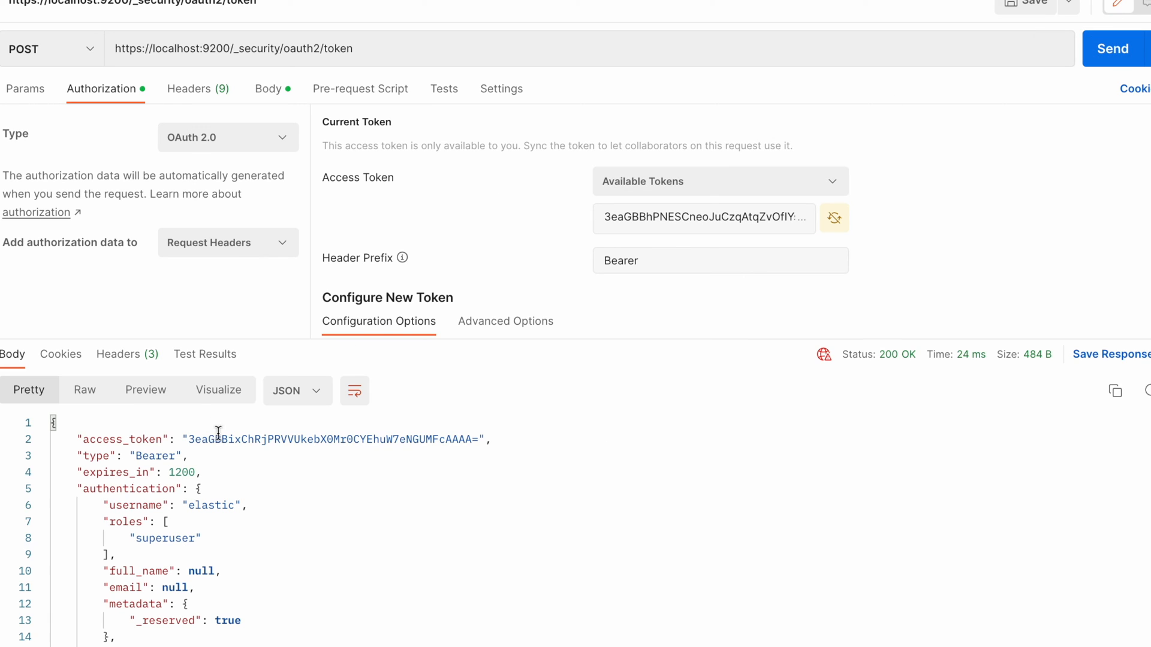
double_click(331, 439)
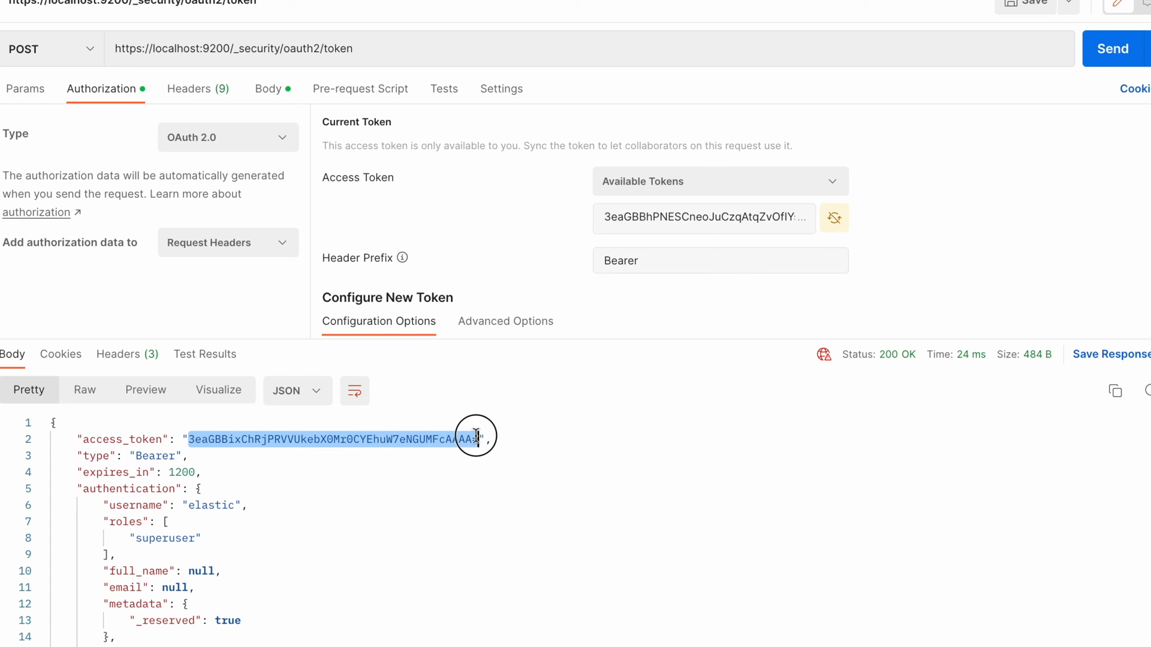
click(700, 217)
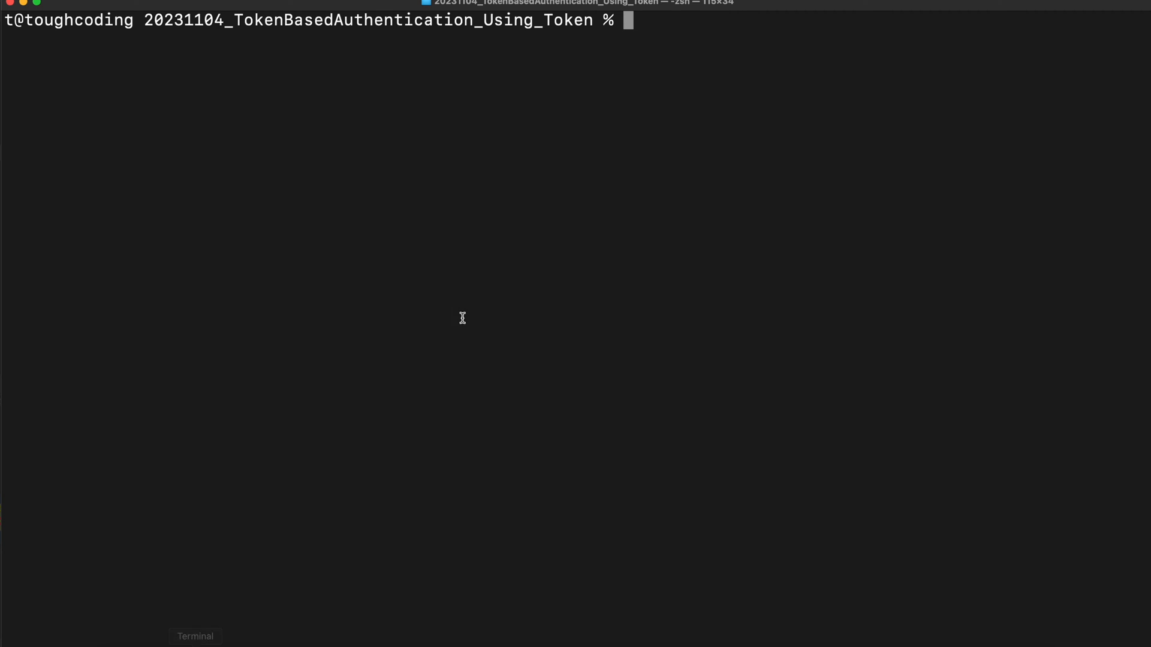
Run 'go run tokenBomb_recursive.go' in the Terminal project folder
text(go run tokenBomb_recursive.go)
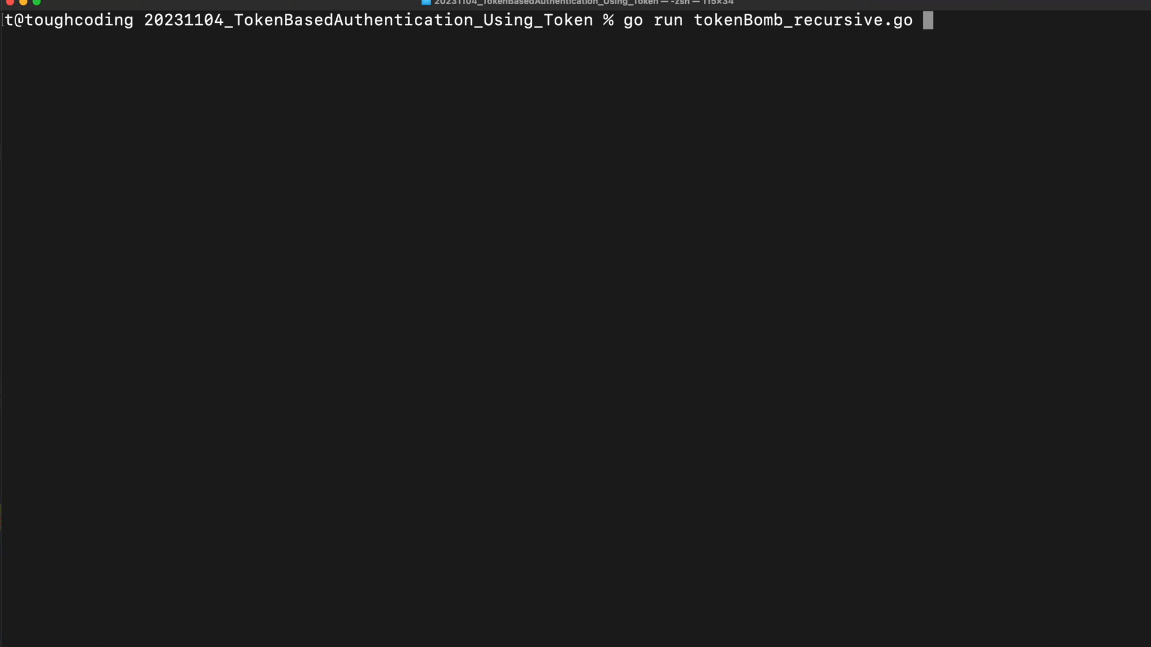
key(enter)
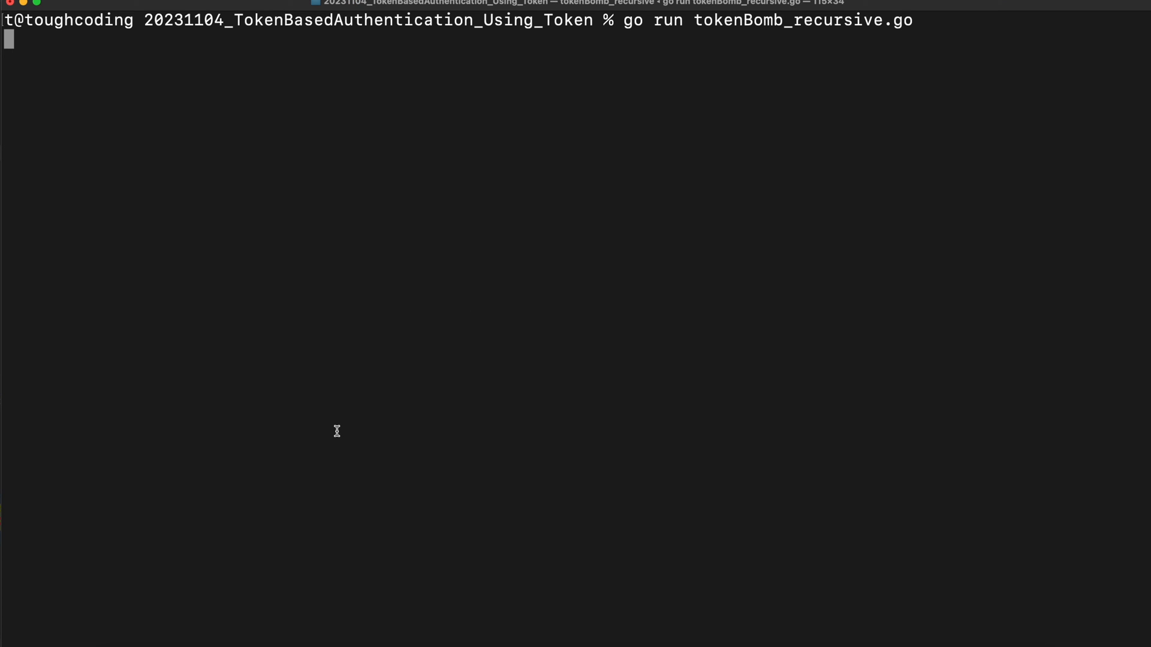